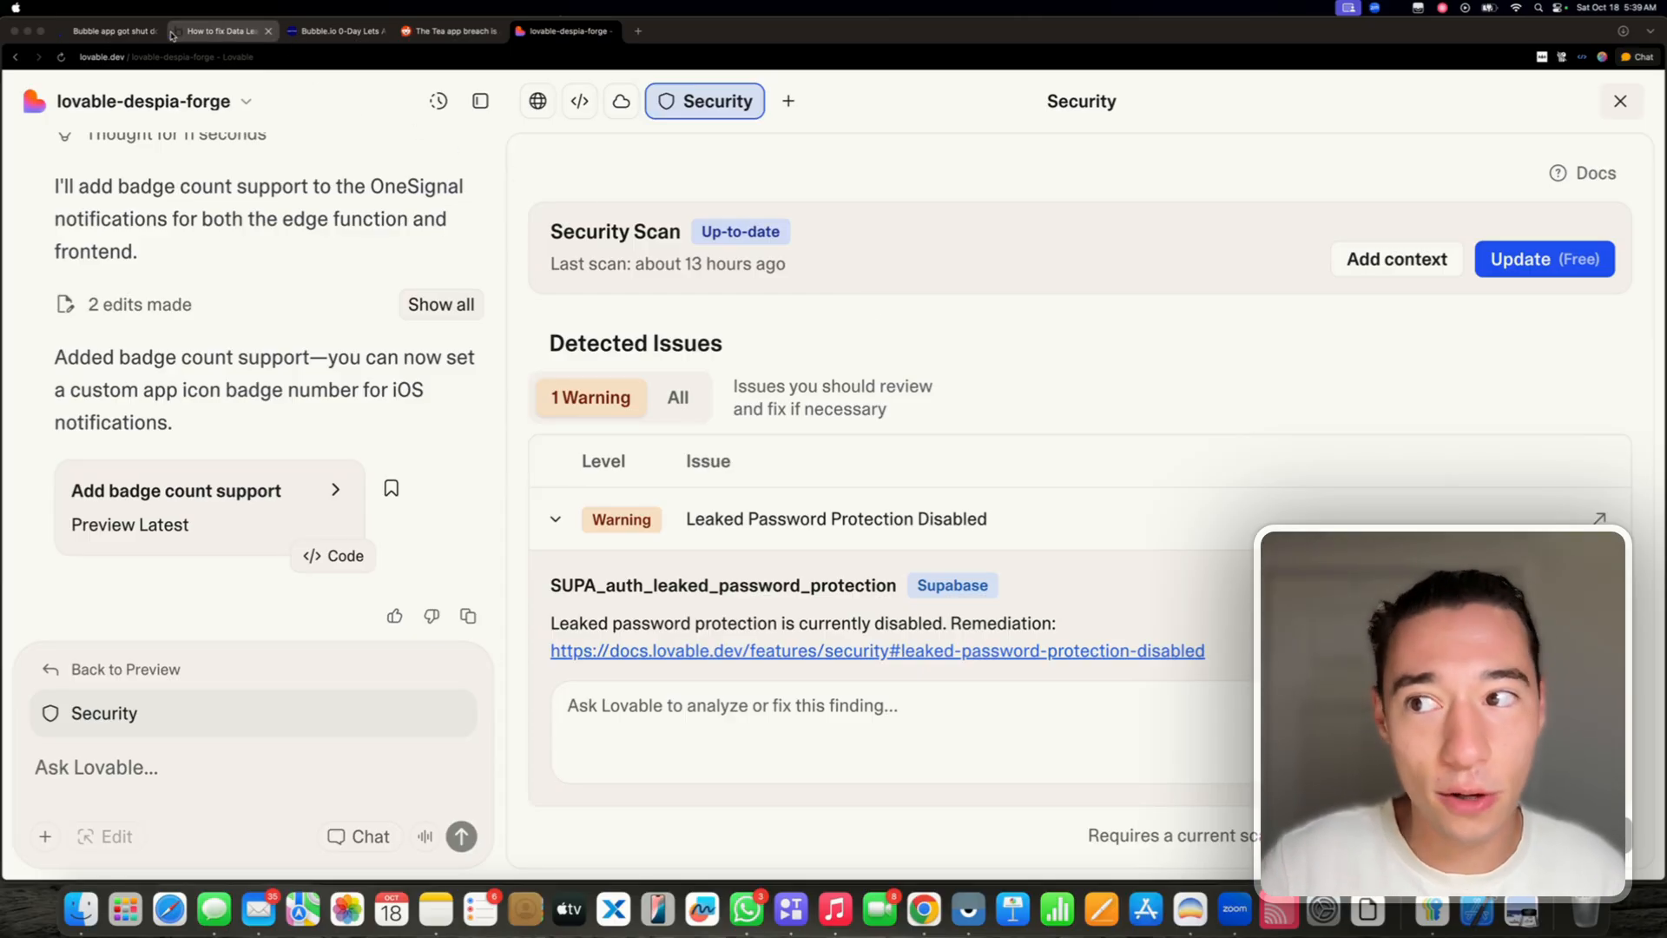
# - Switch to the Cyber Press article on the Bubble.io 0-day flaw
pyautogui.click(336, 32)
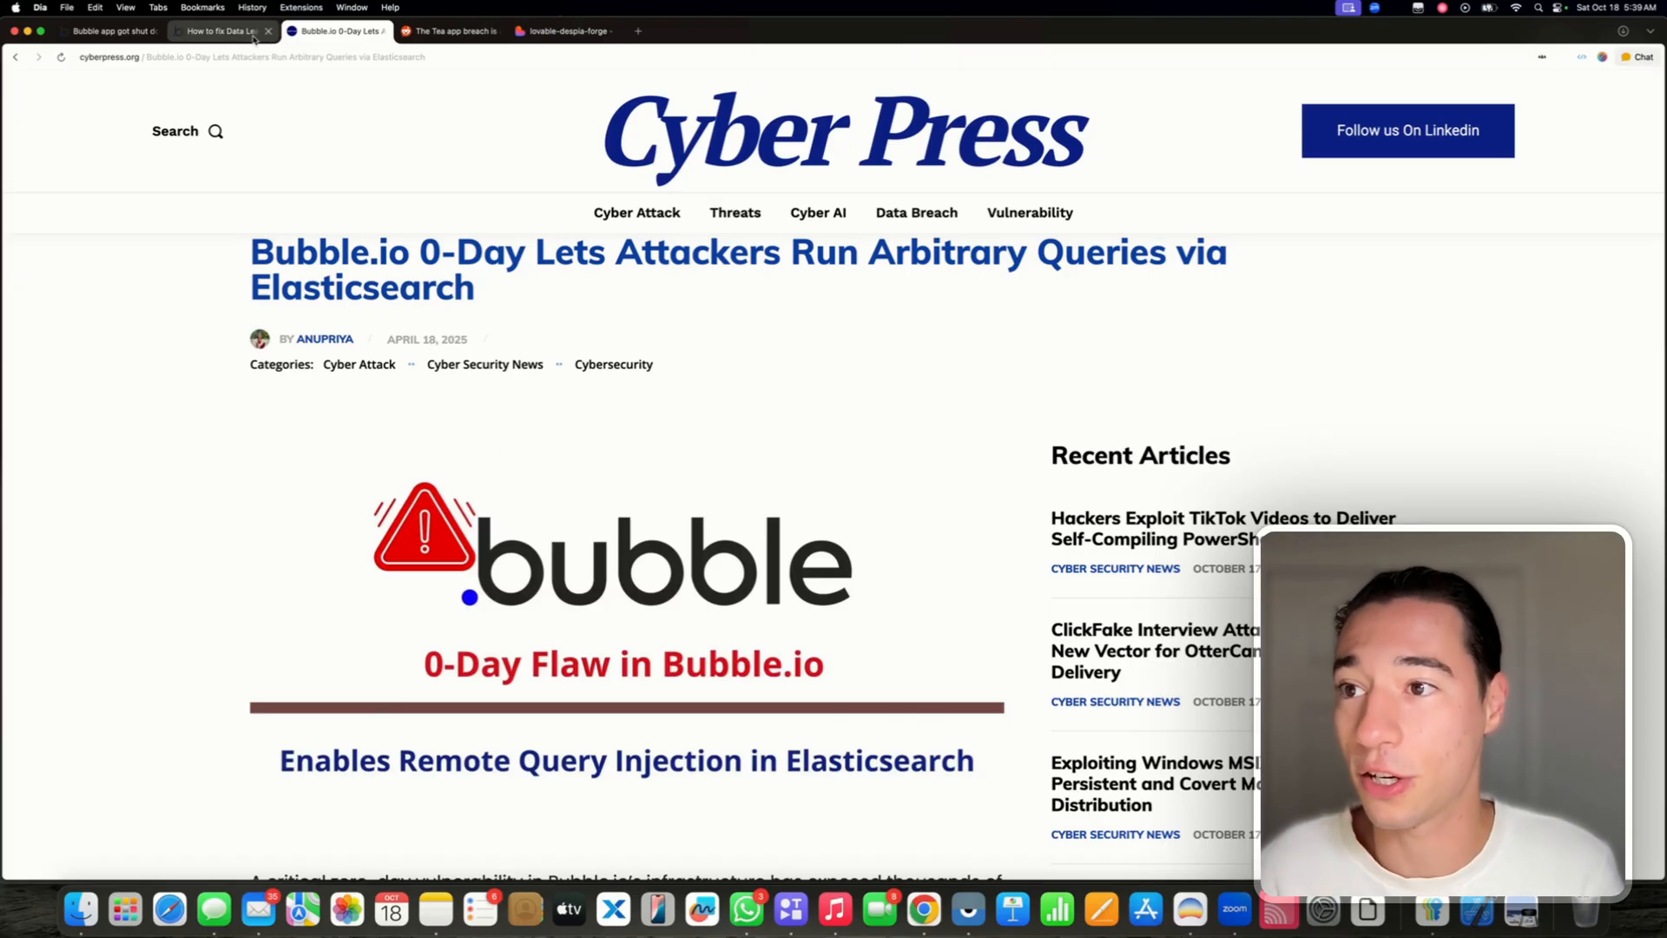
# - Read the Bubble Forum 'How to fix Data Leak' thread about publicly exposed sensitive fields
pyautogui.click(219, 31)
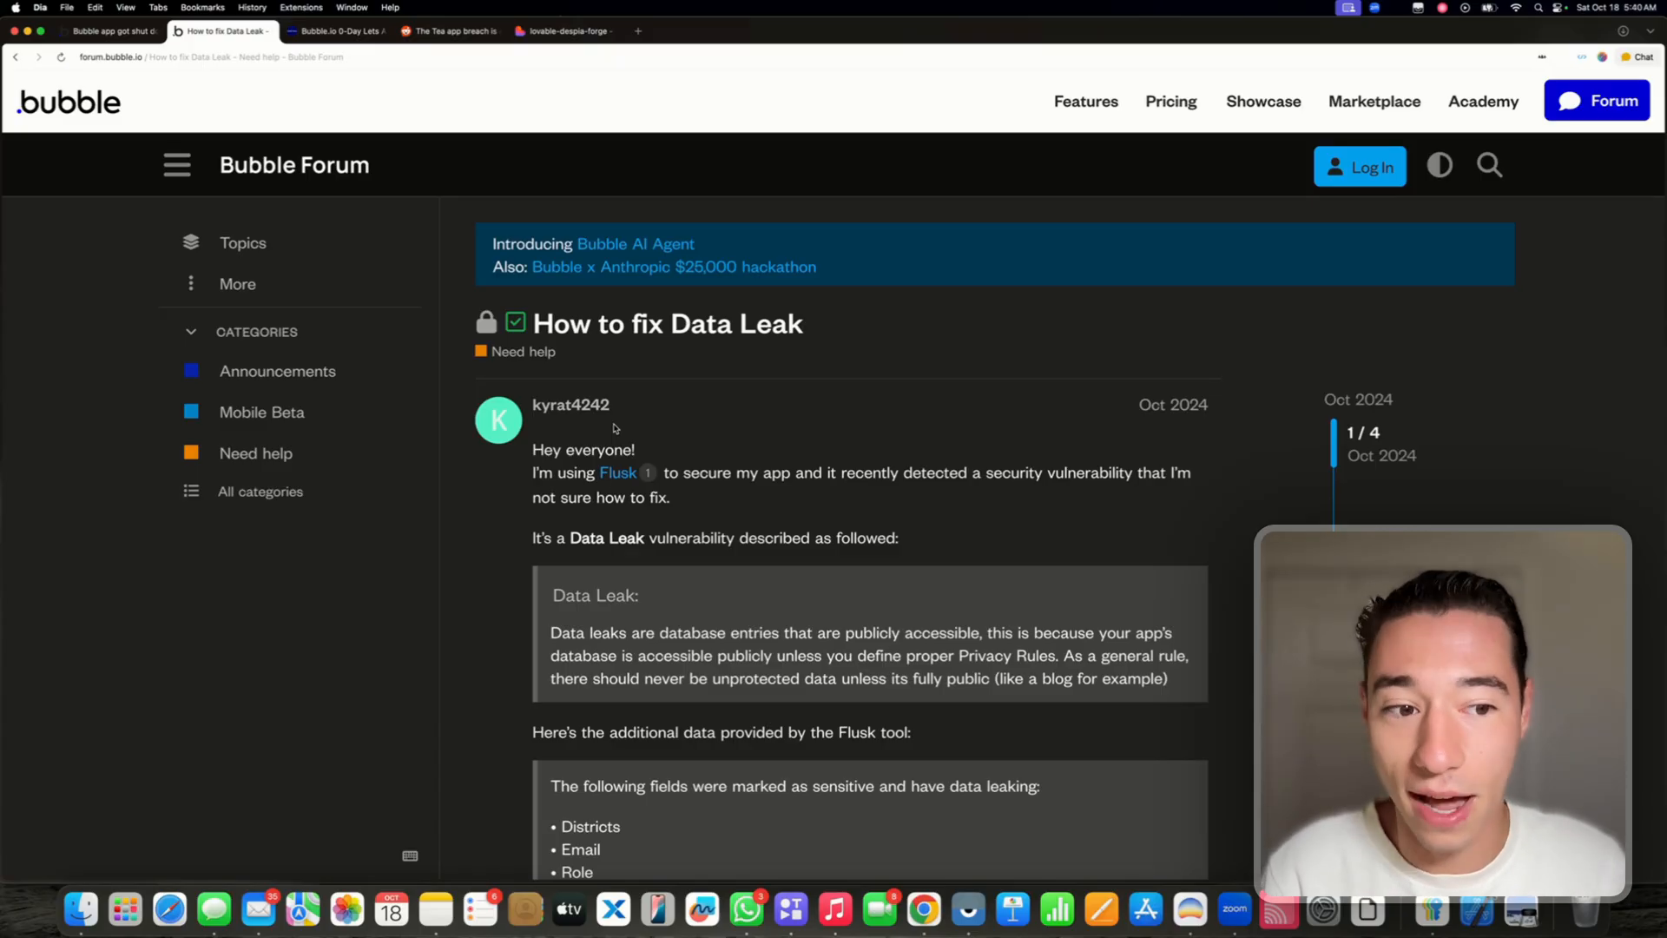
pyautogui.moveTo(1157, 424)
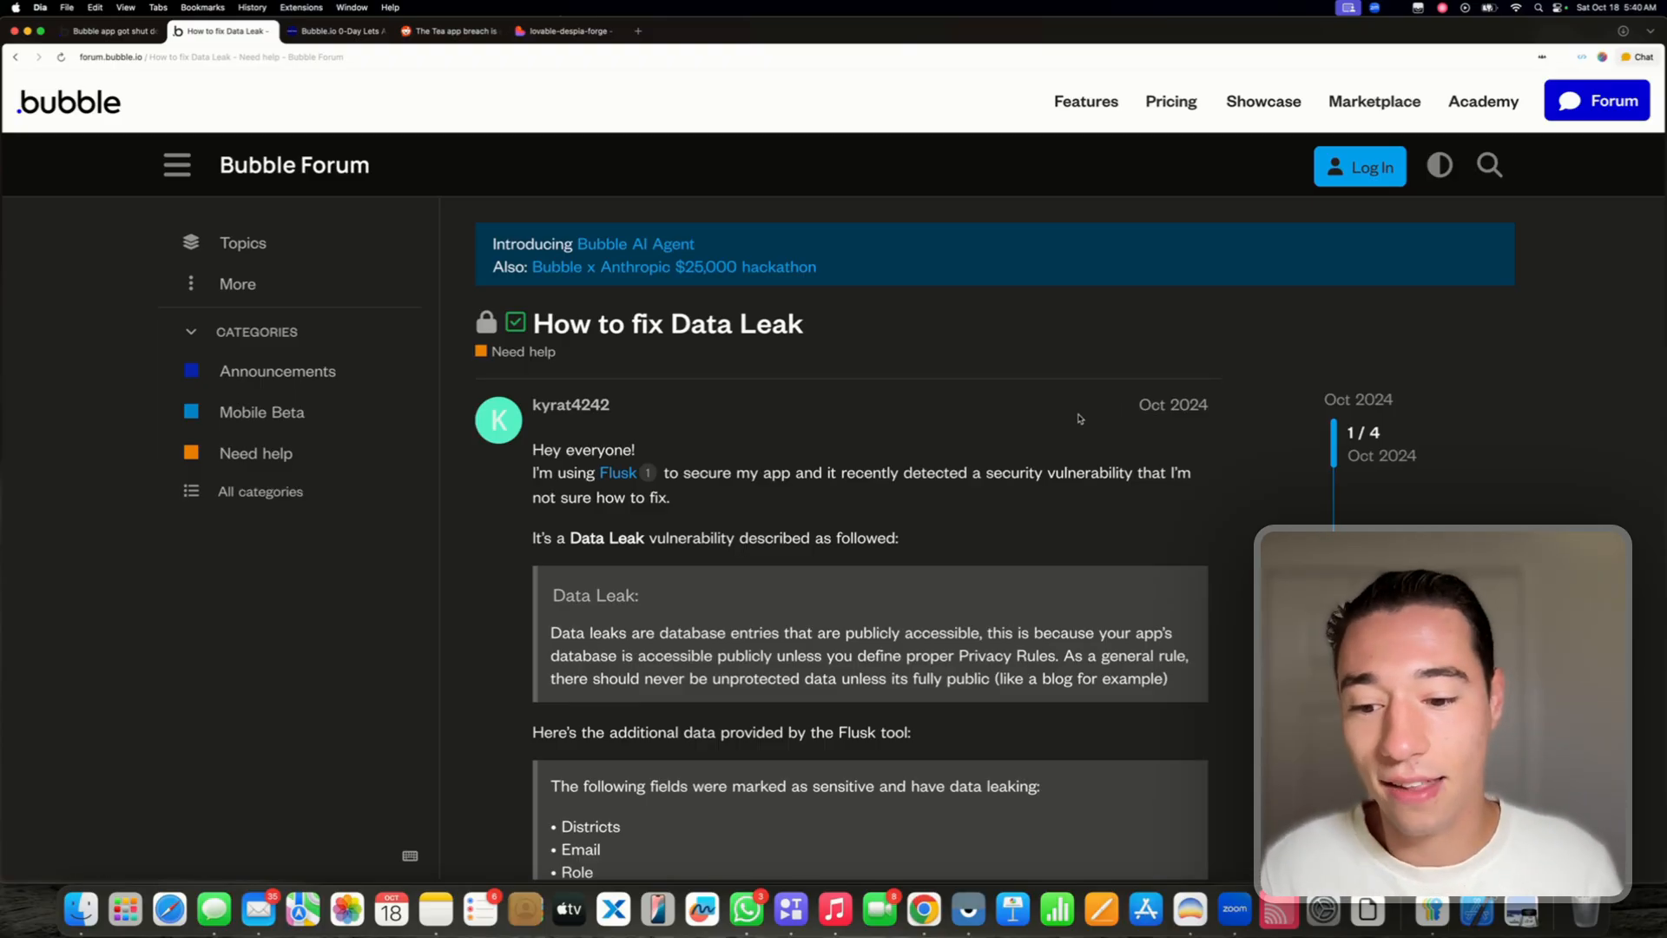
pyautogui.scroll(-3)
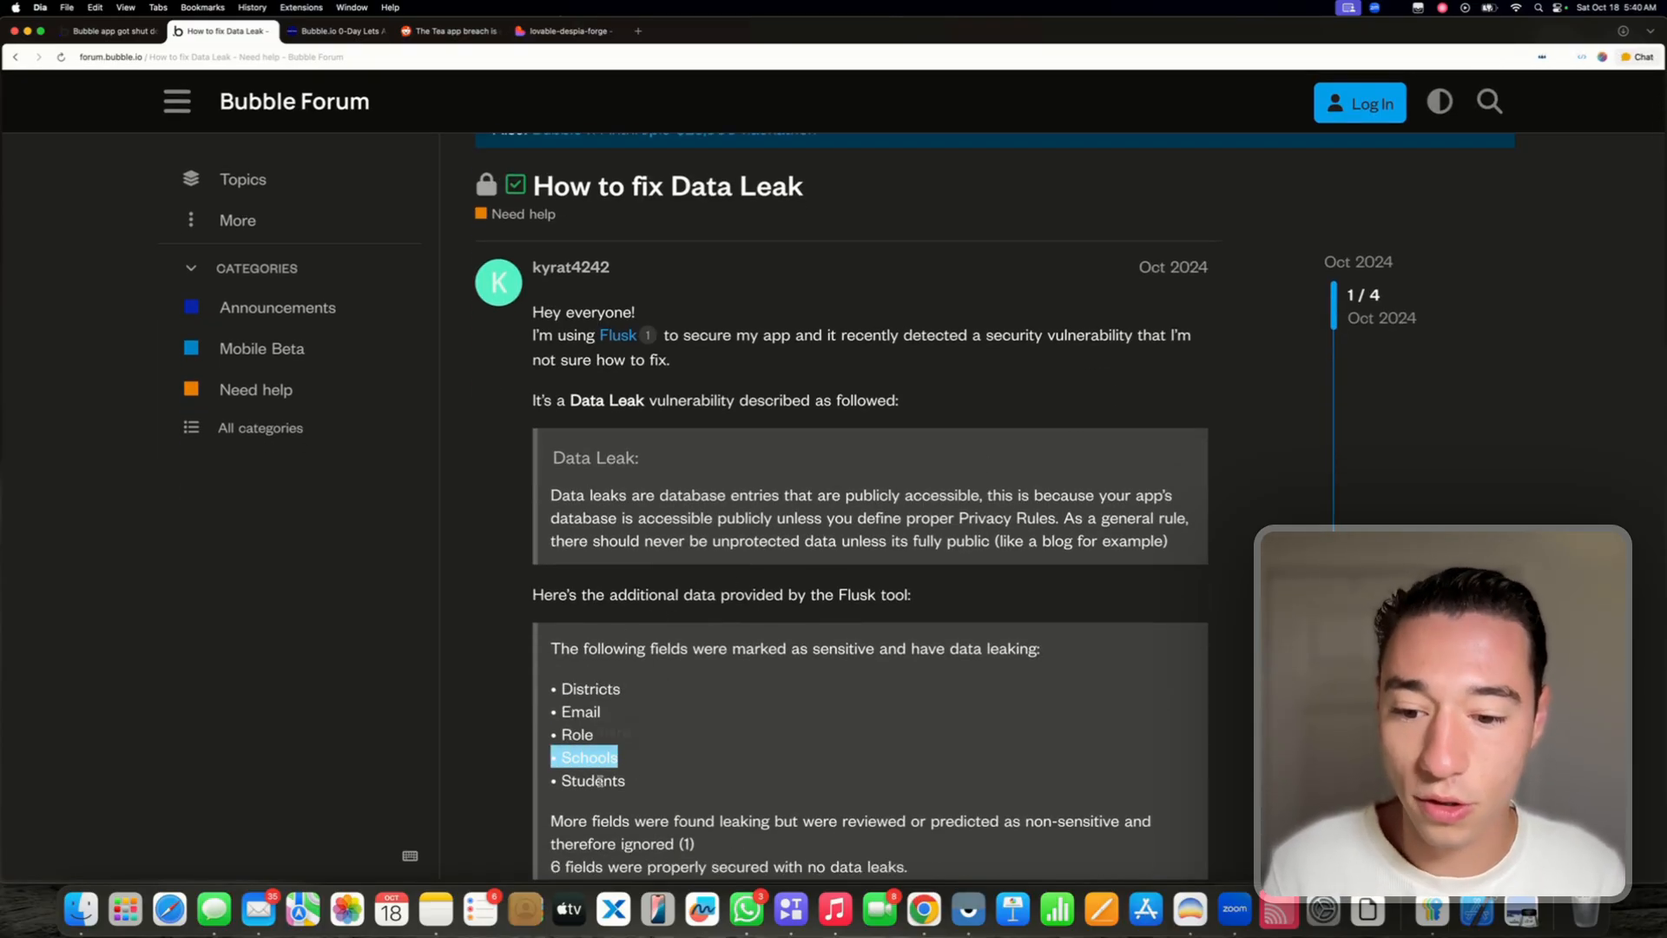
pyautogui.scroll(3)
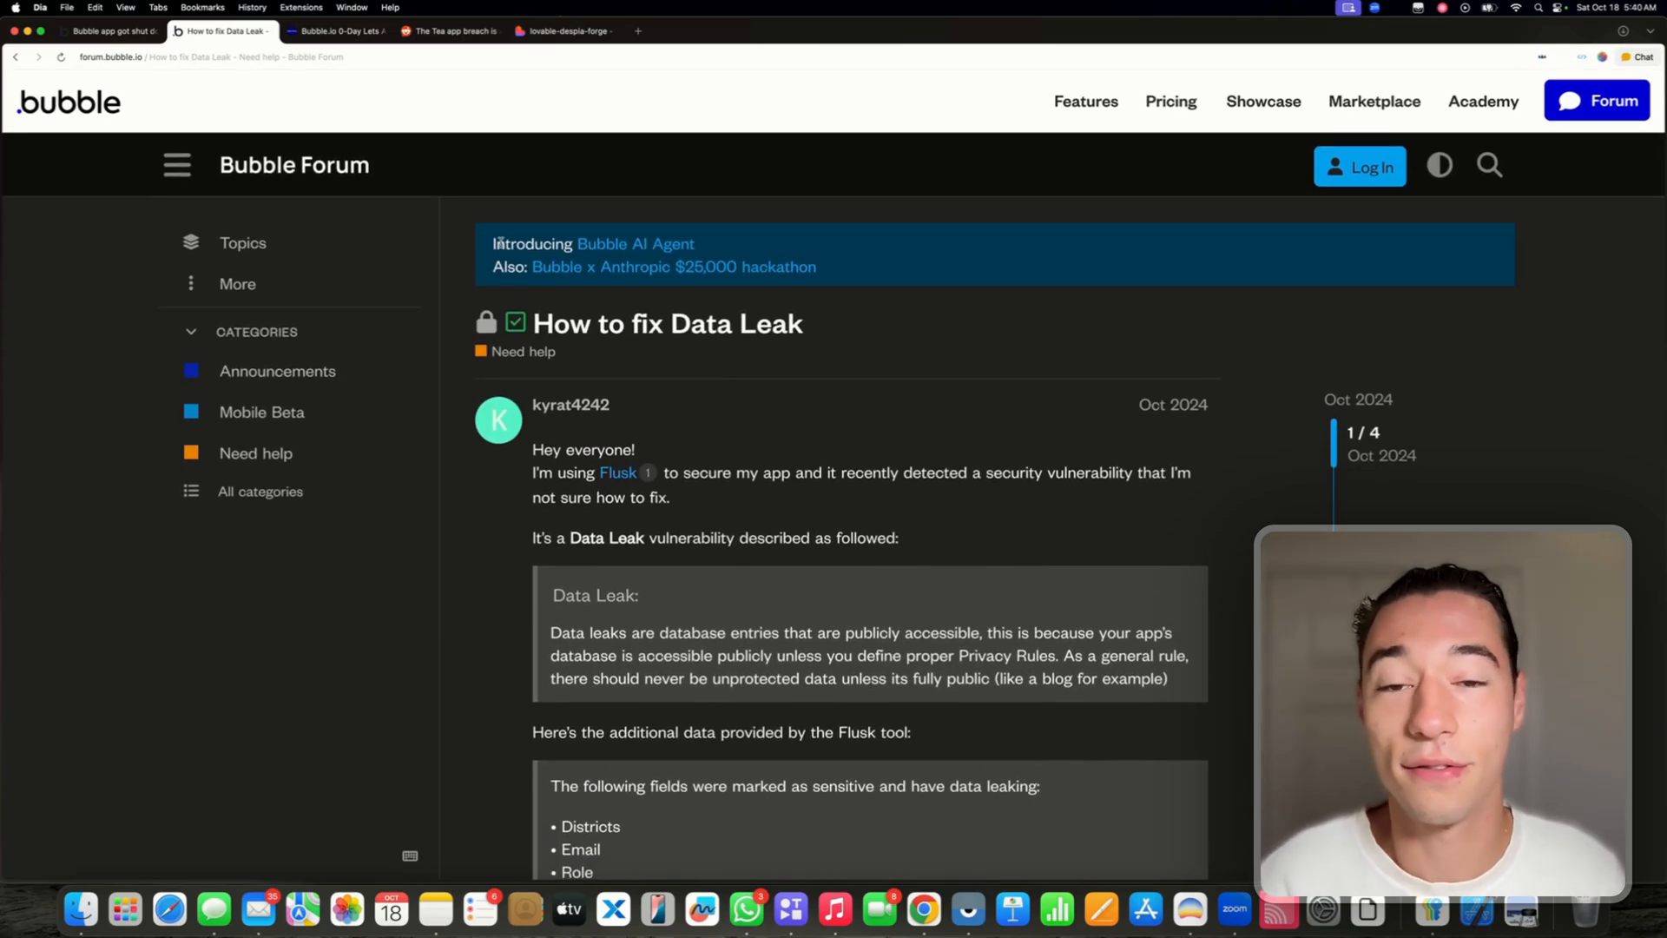
# - Read the 'Bubble app got shut down by a hacker' thread, then return to lovable-despia-forge
pyautogui.click(111, 31)
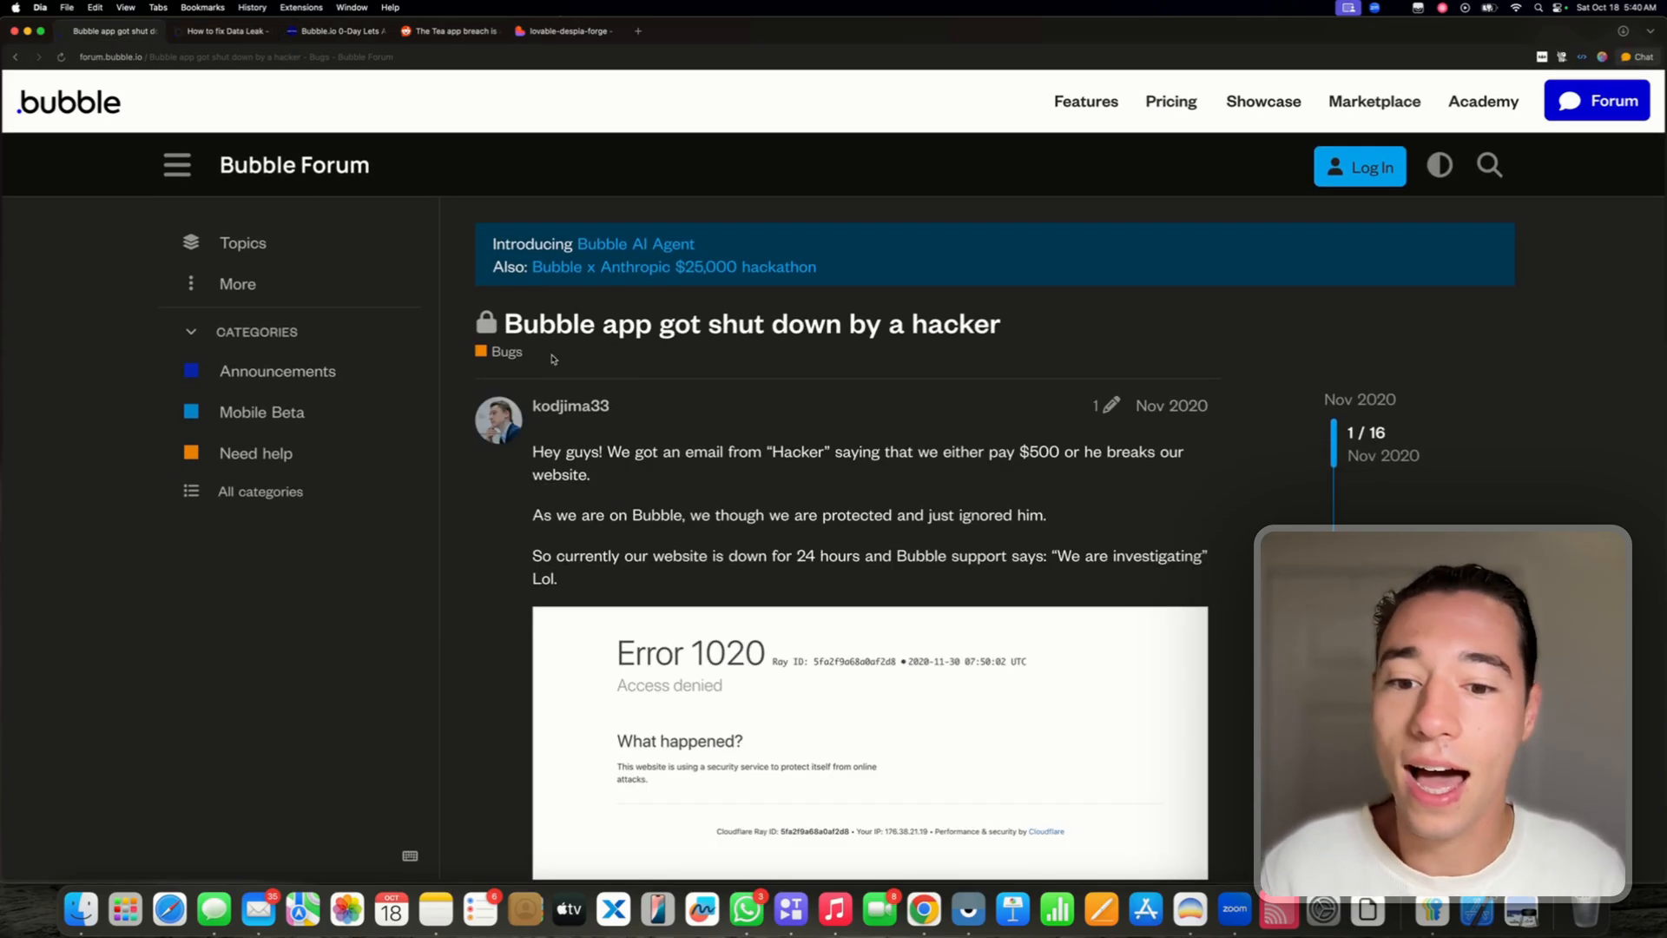
pyautogui.scroll(-3)
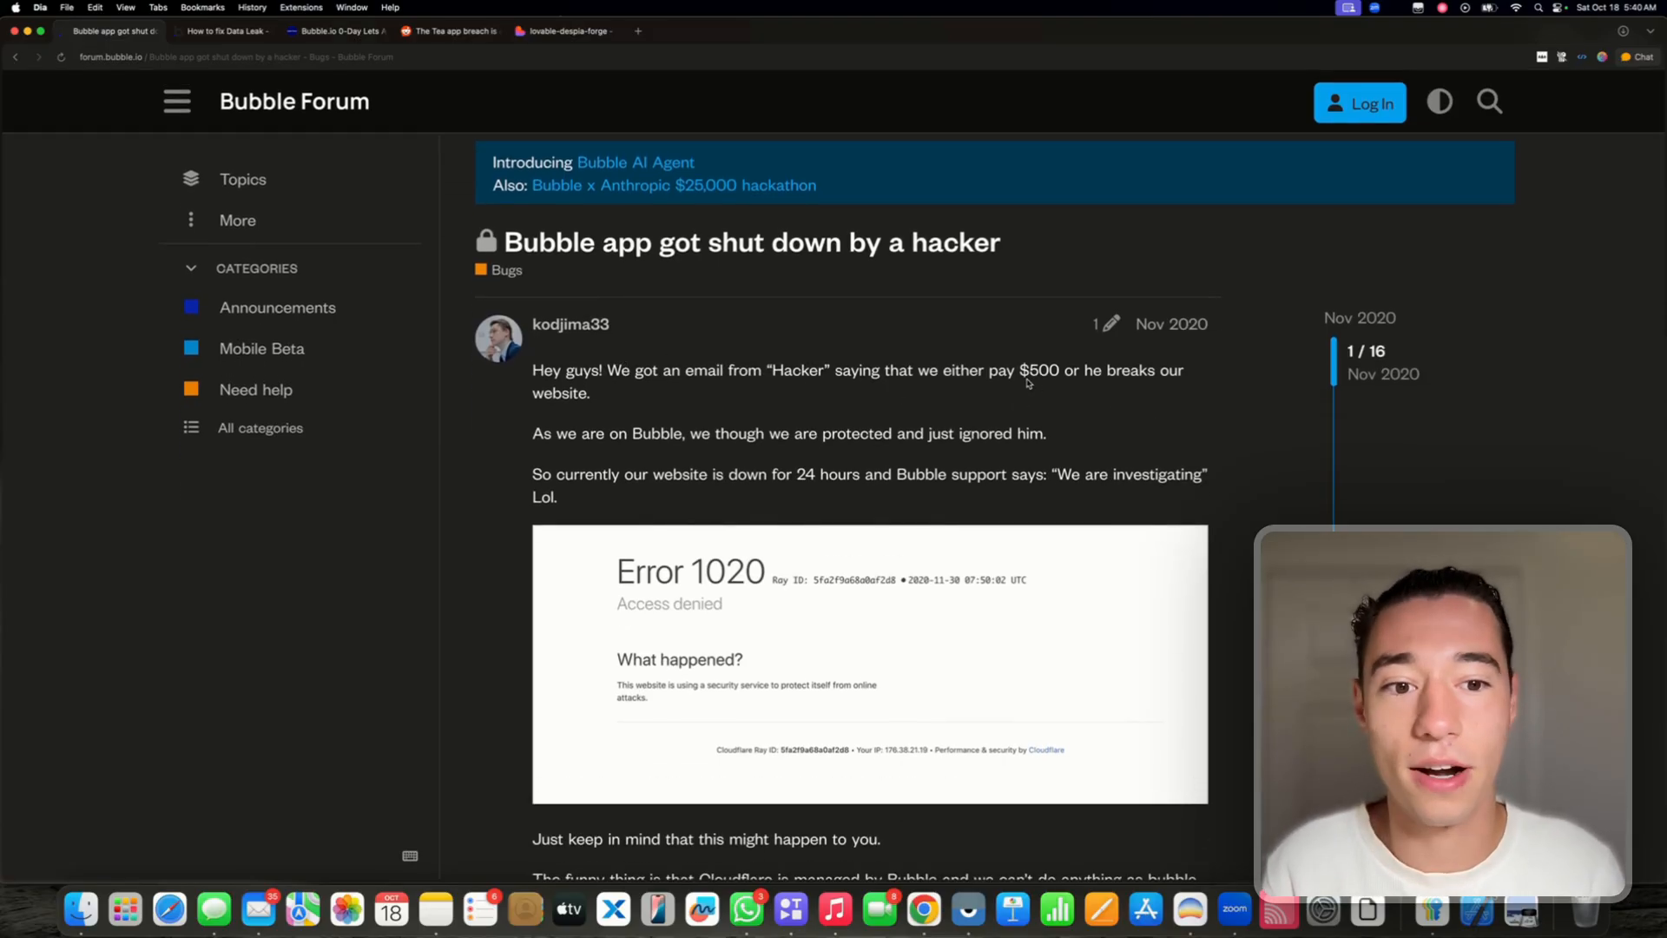
pyautogui.doubleClick(1038, 370)
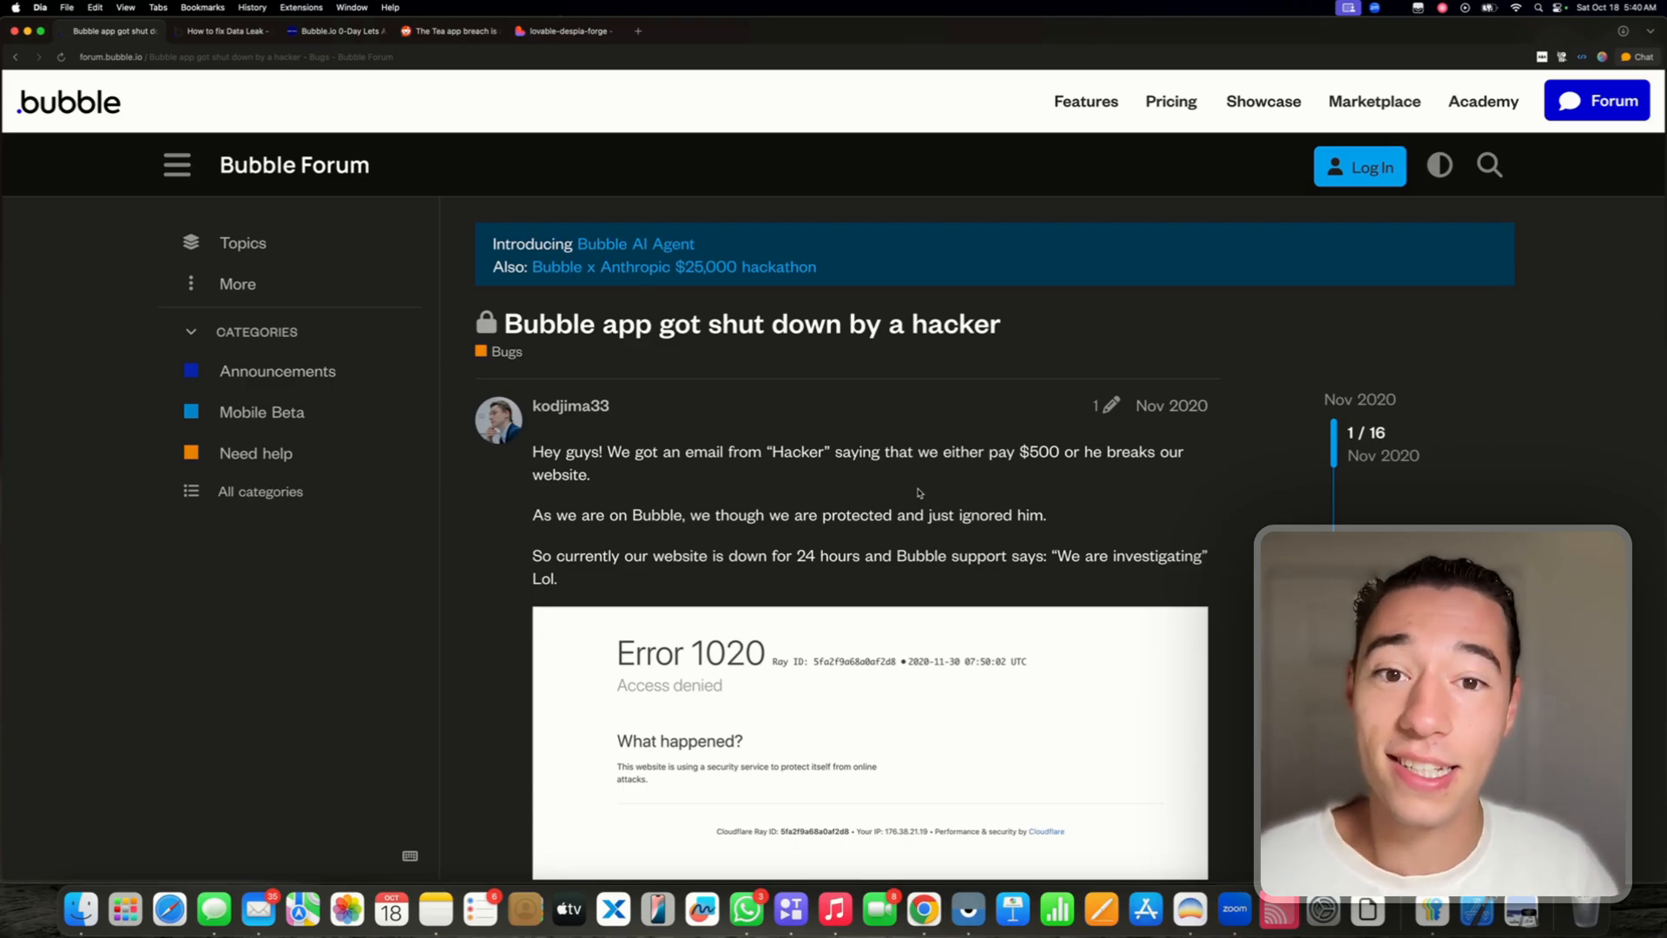
pyautogui.moveTo(466, 70)
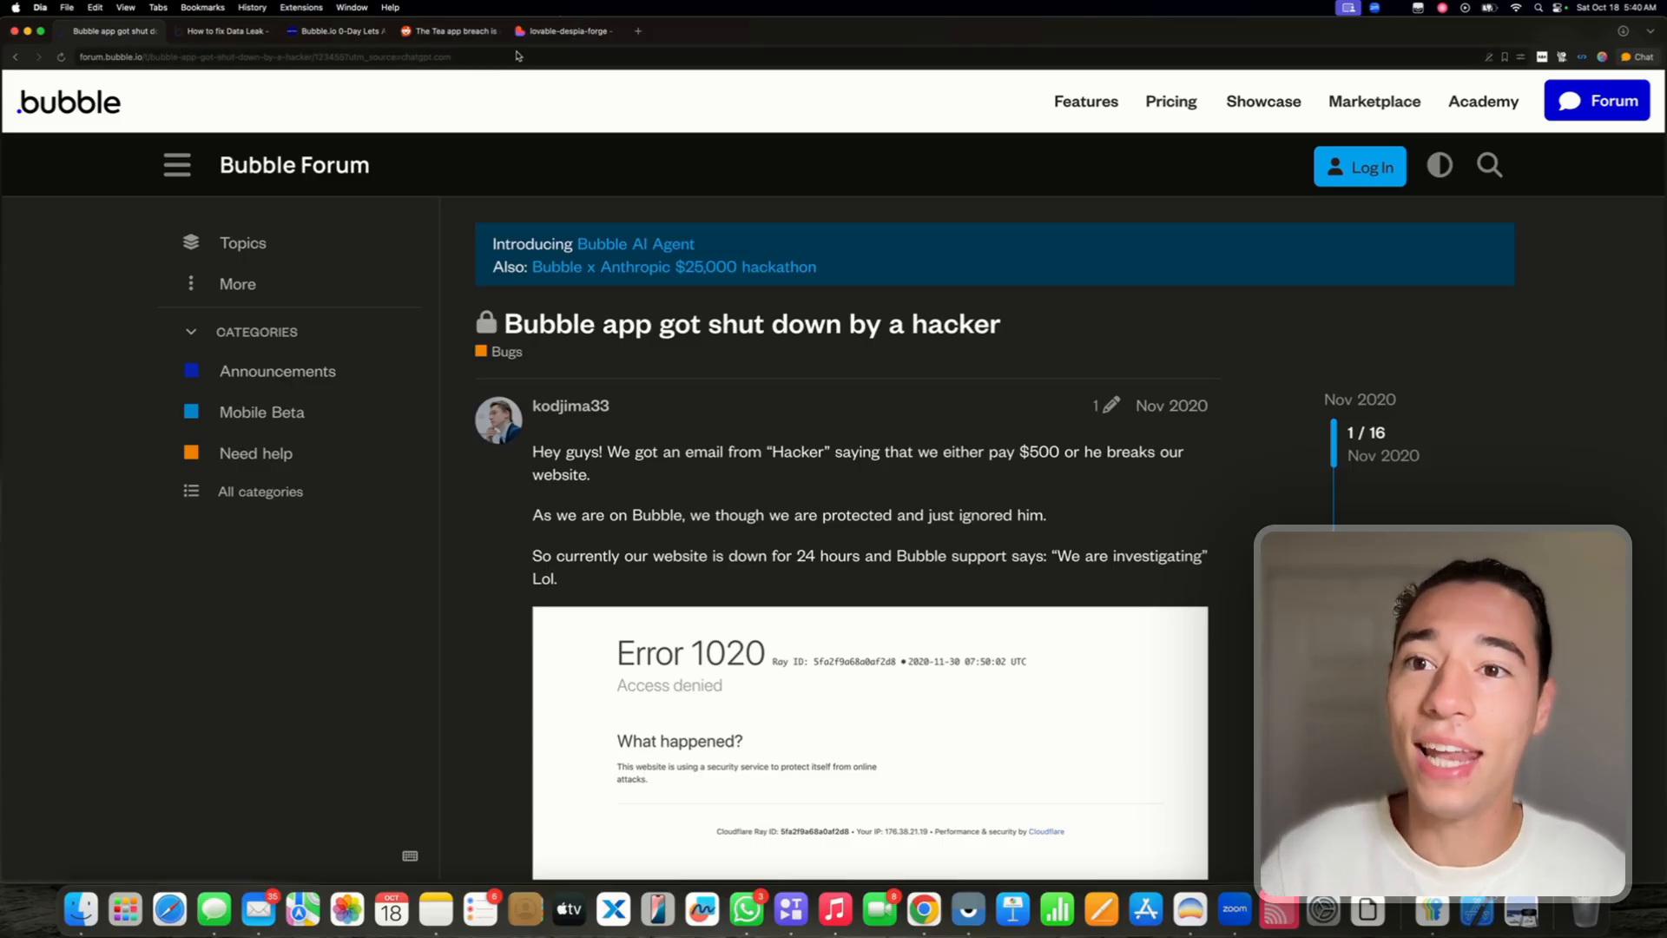
pyautogui.click(563, 31)
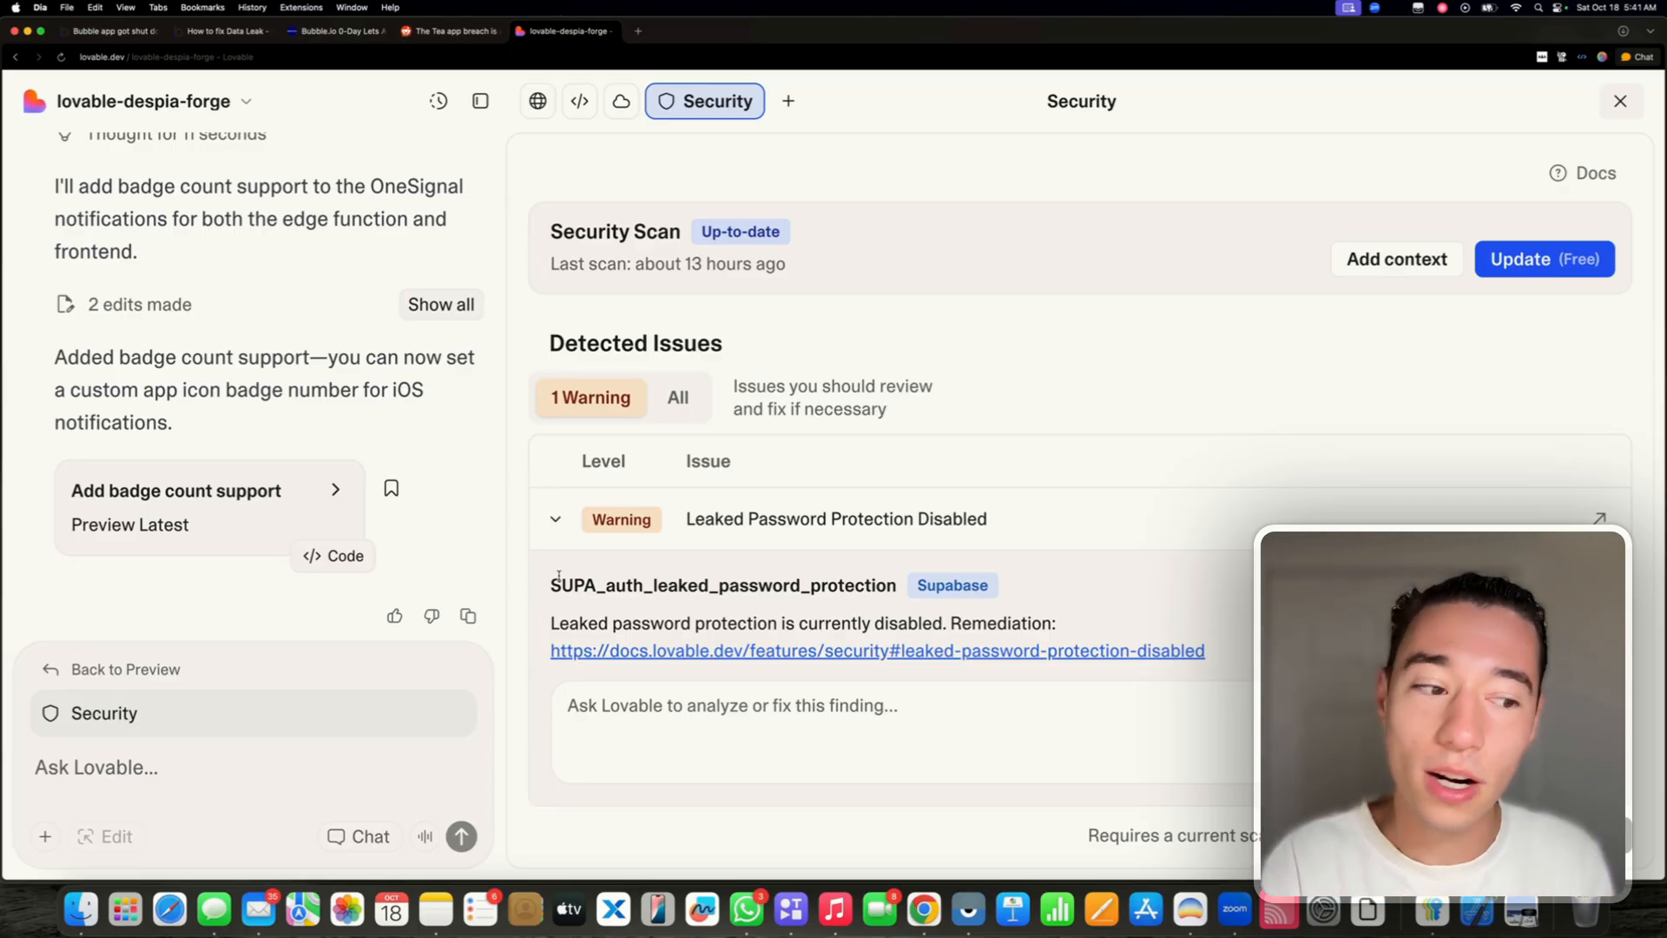
pyautogui.moveTo(589, 492)
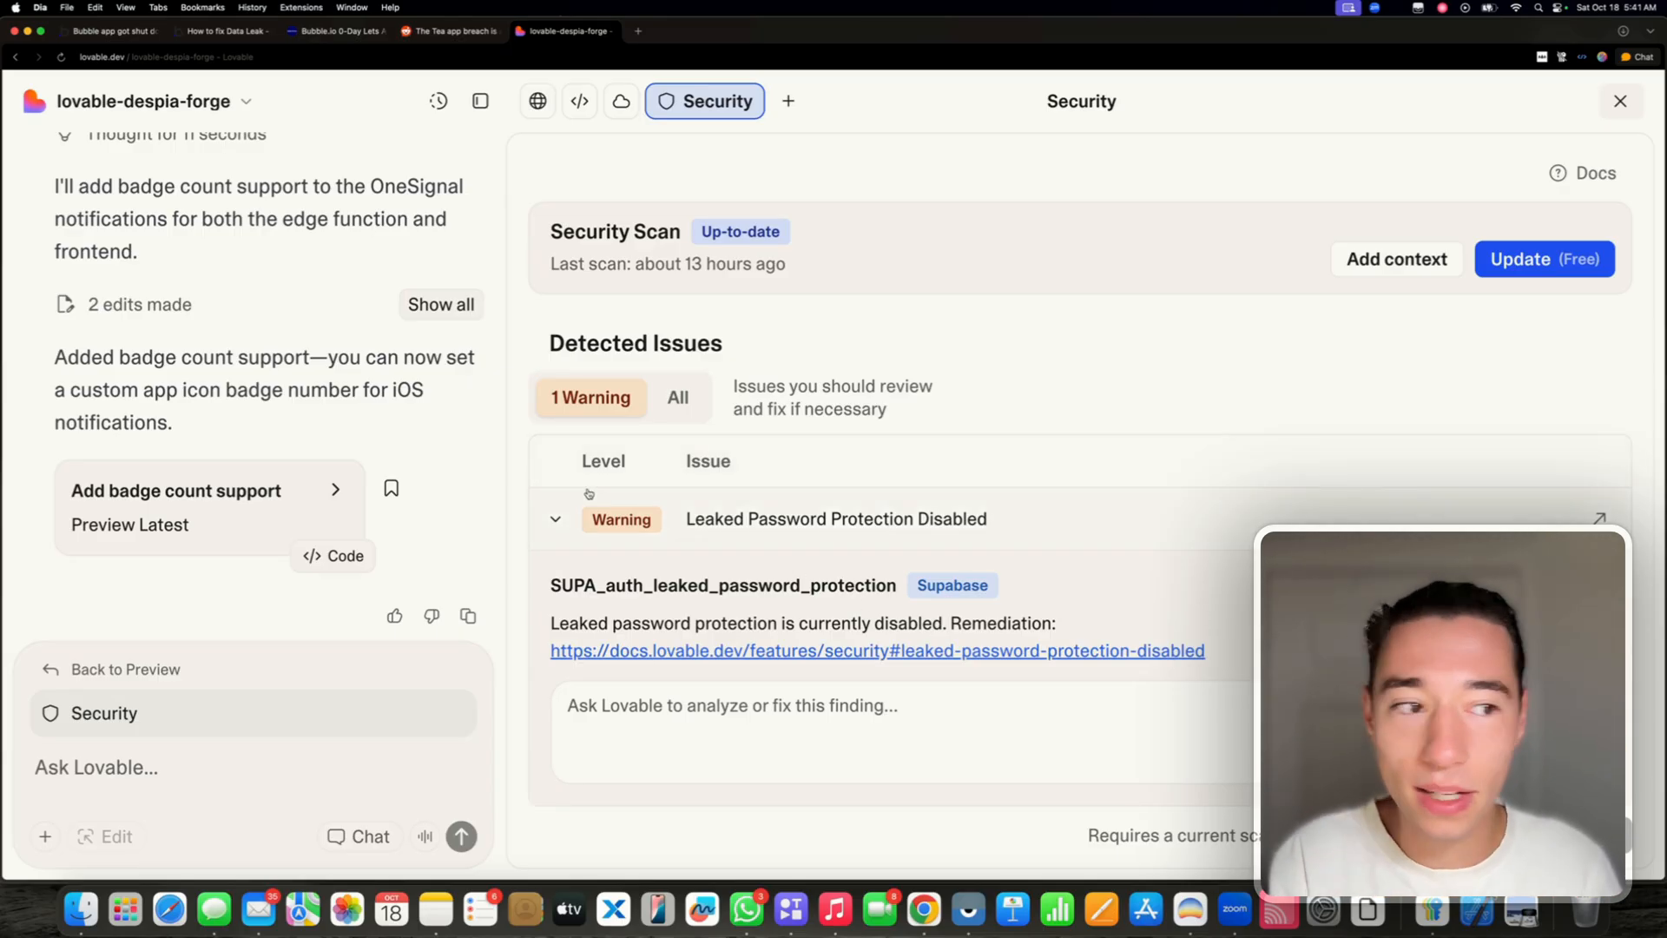
# - Start a fresh security scan of lovable-despia-forge with Update (Free)
pyautogui.click(1542, 259)
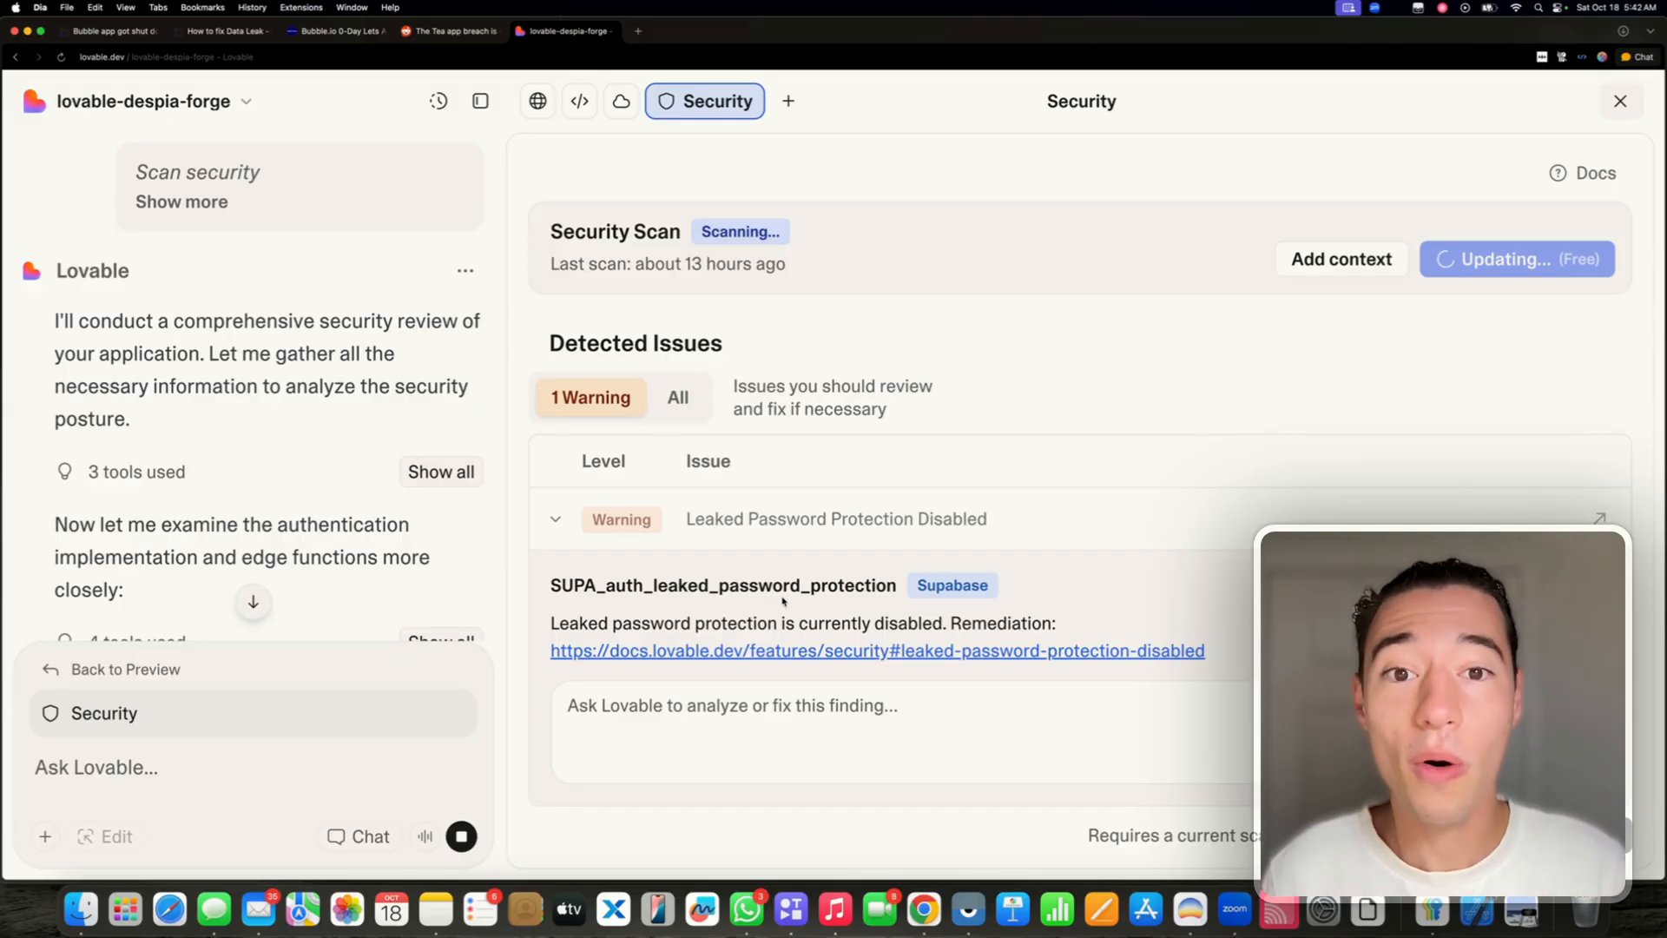
pyautogui.scroll(-3)
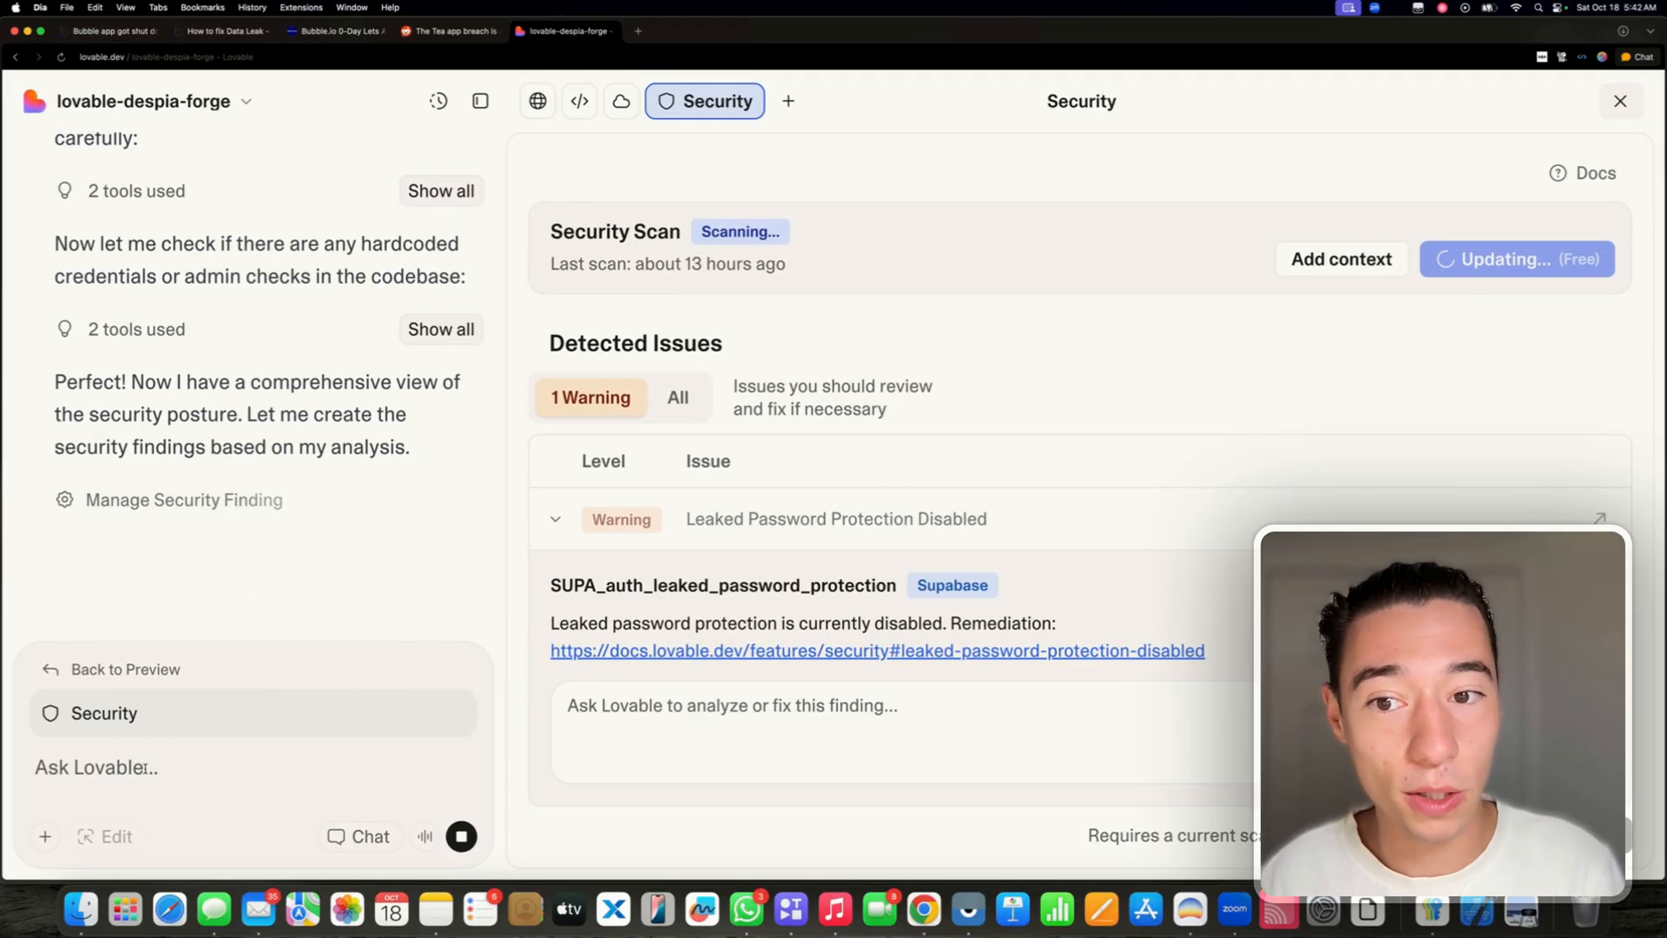
pyautogui.click(1620, 101)
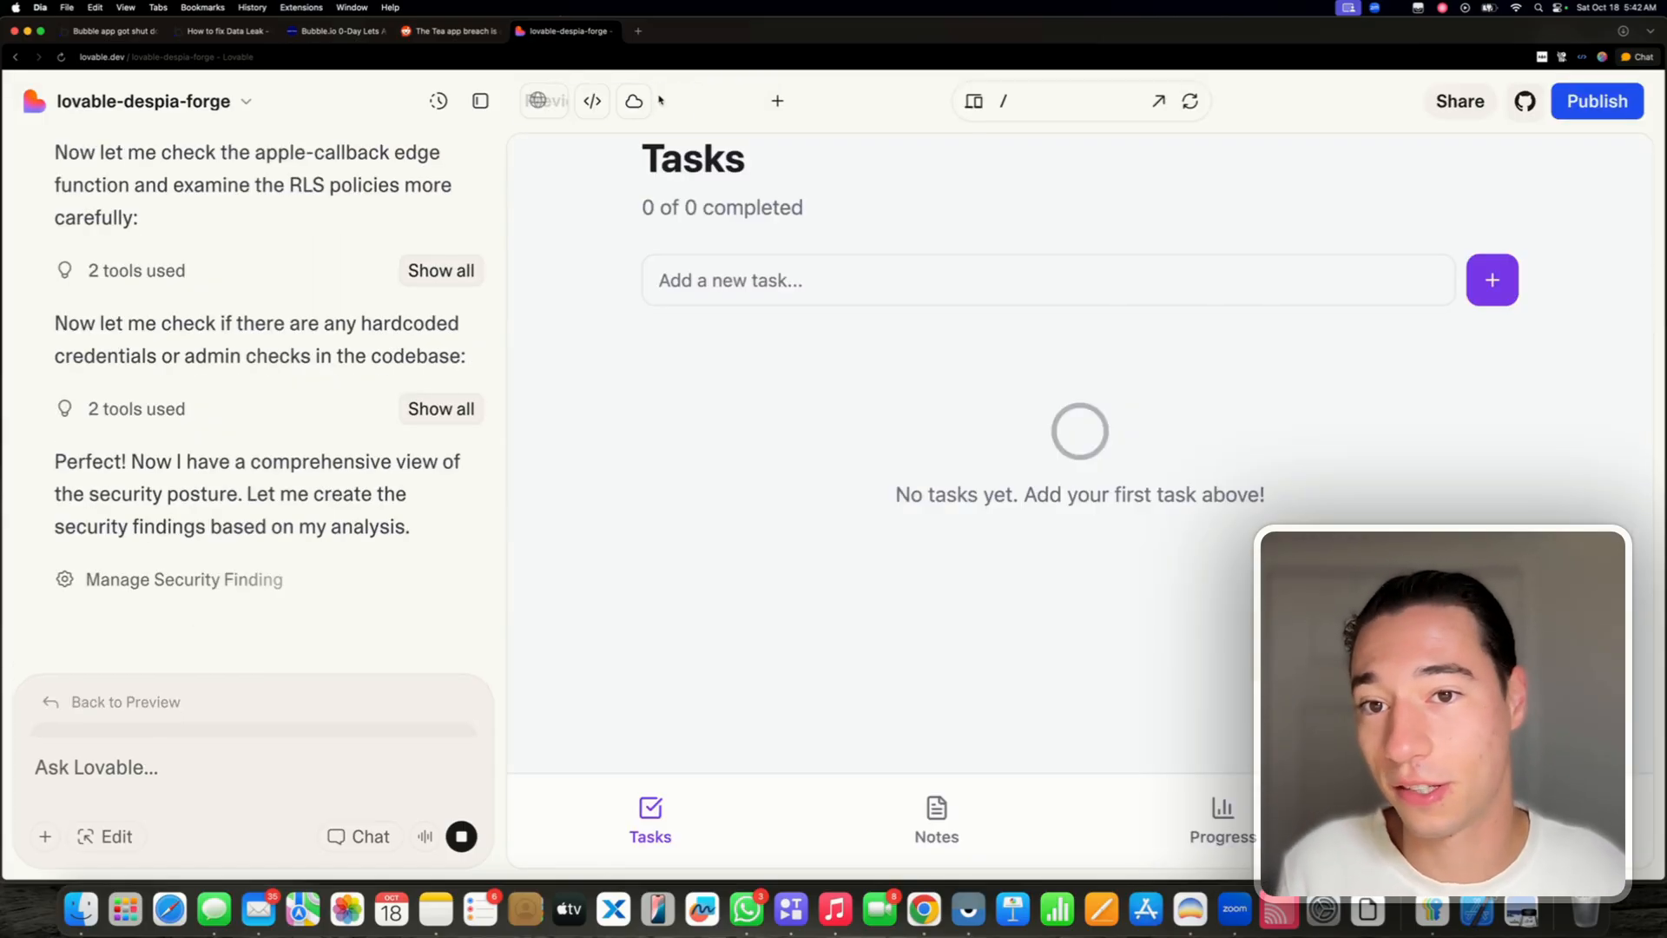
pyautogui.click(580, 101)
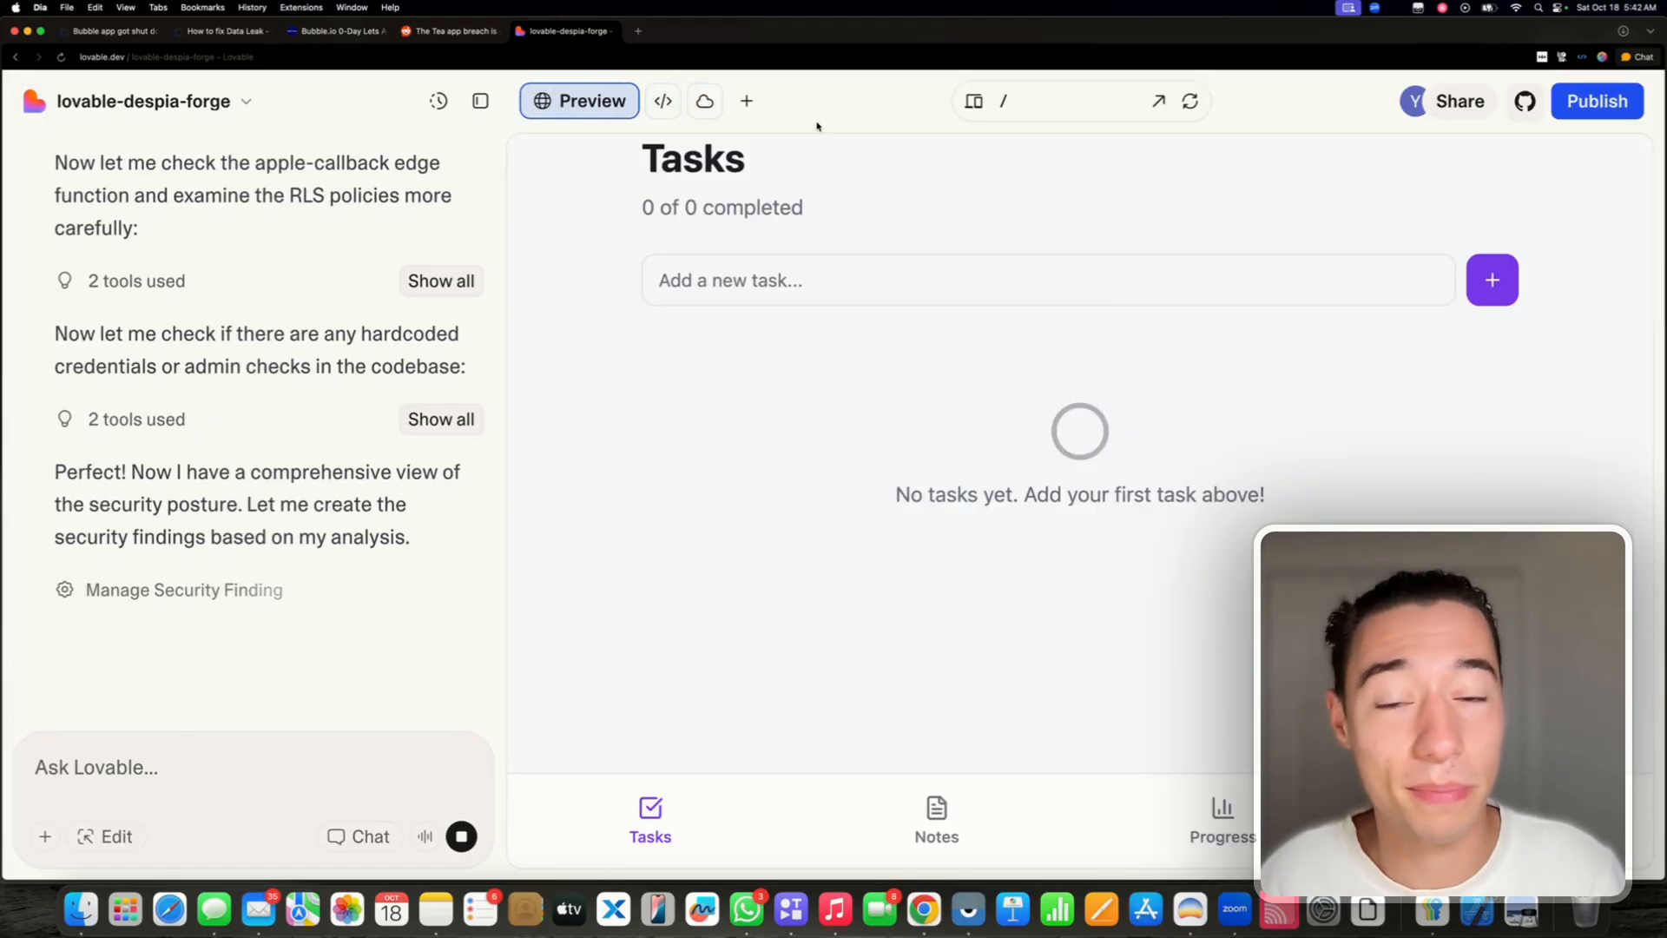
pyautogui.click(1596, 100)
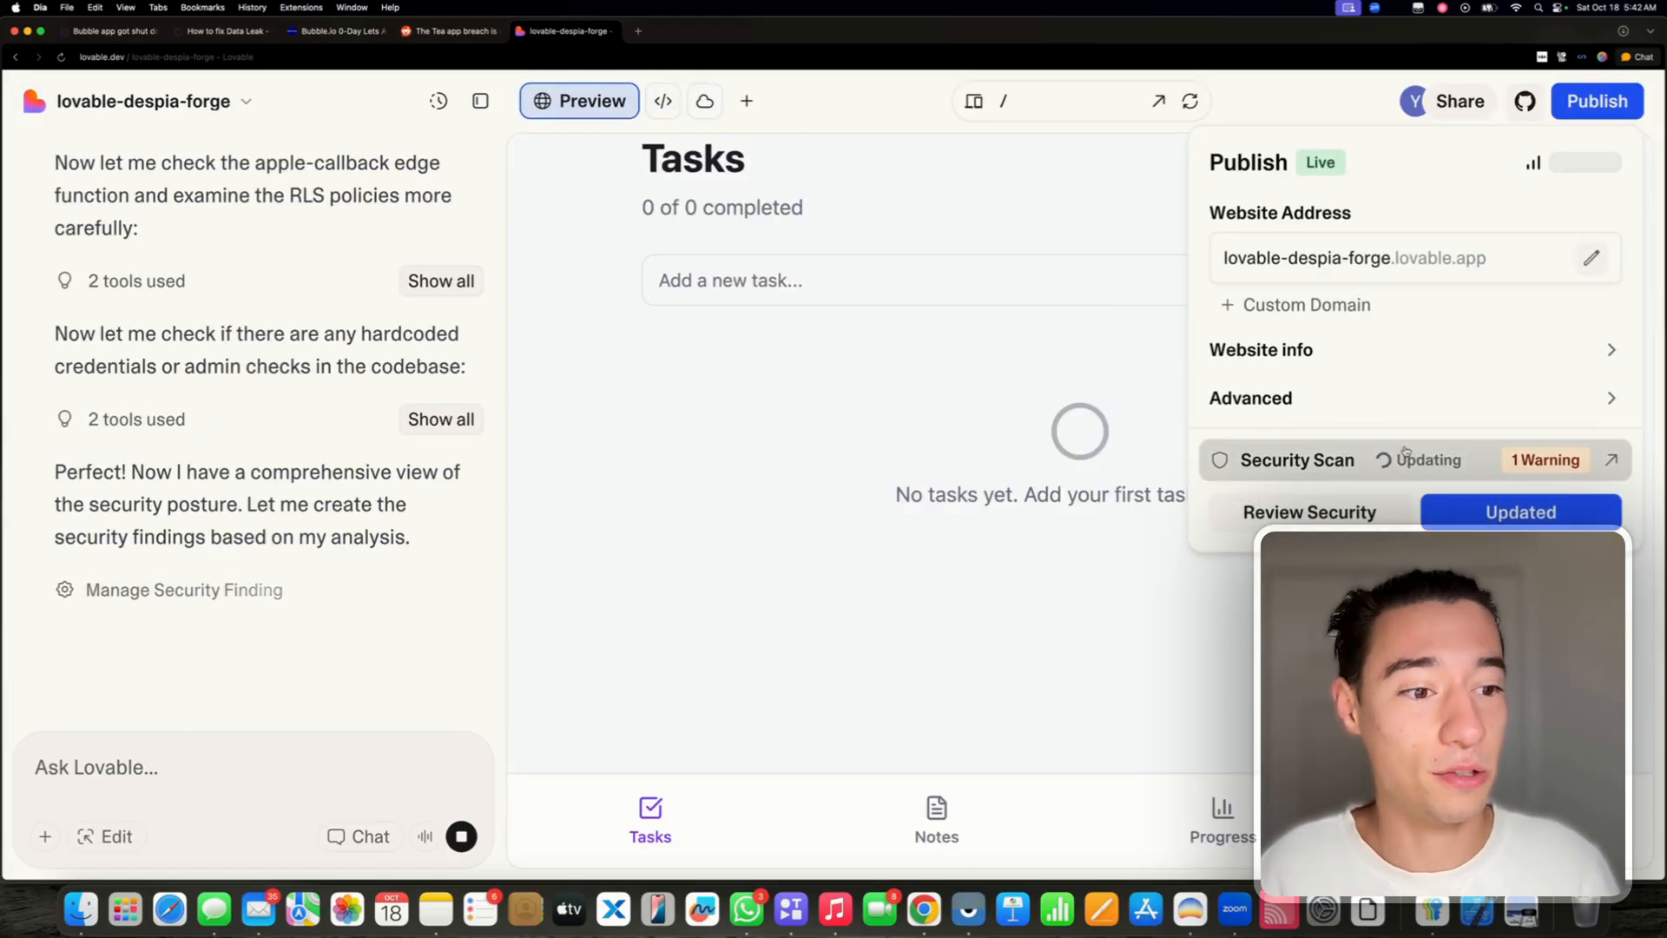
pyautogui.click(1309, 510)
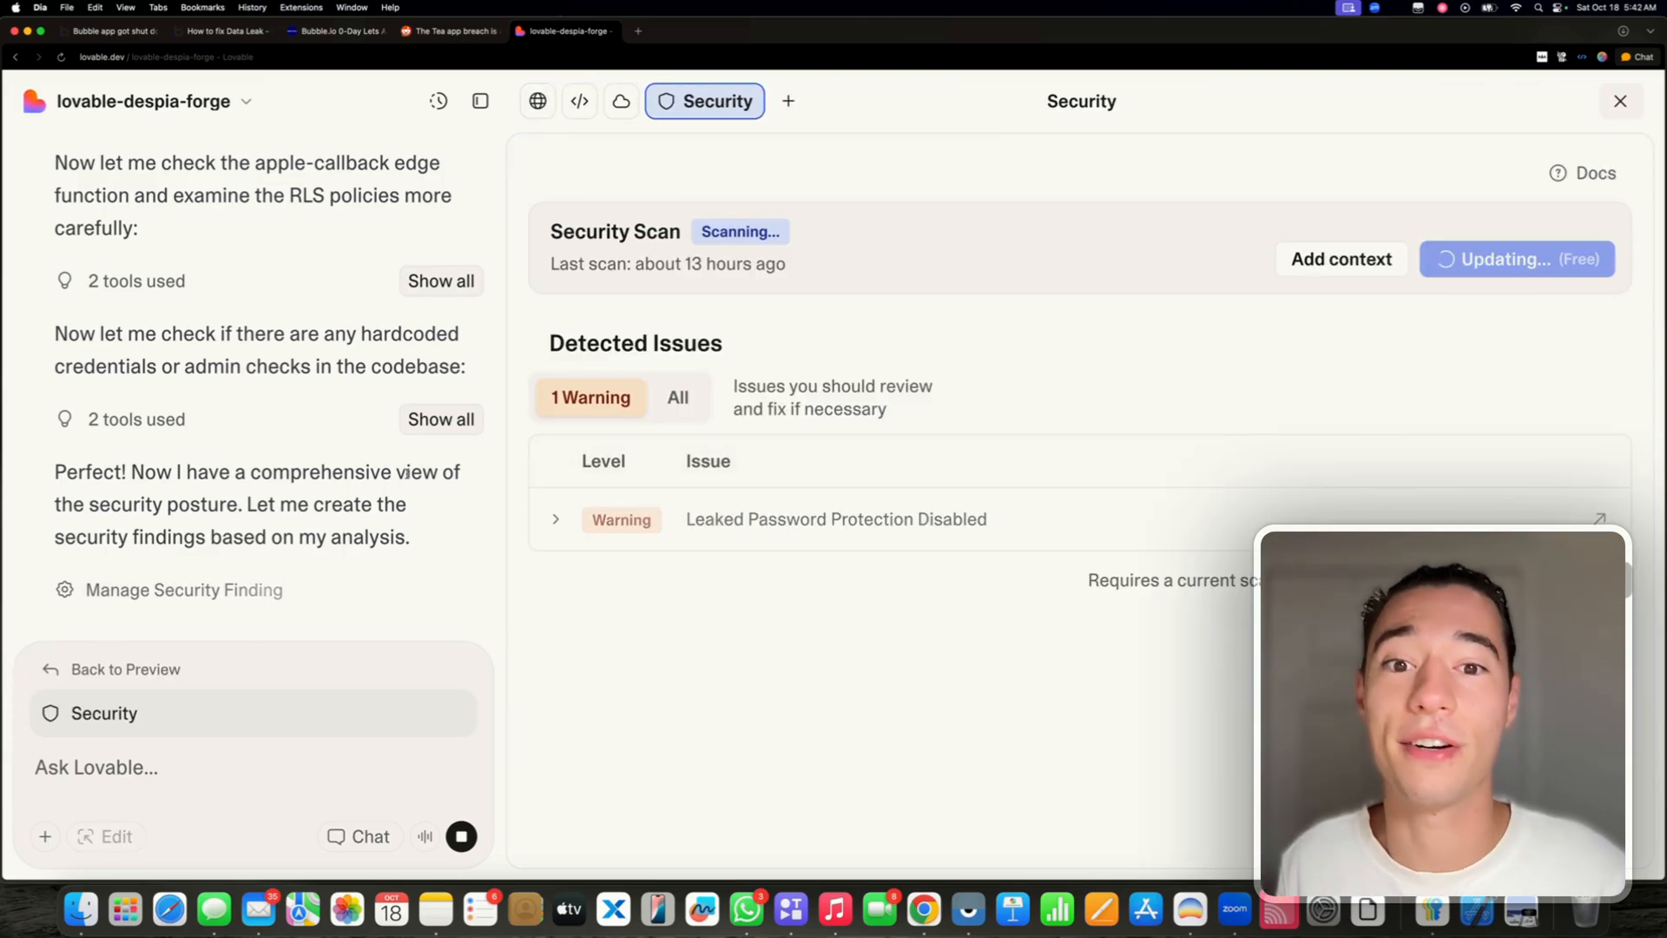
# - Wait on the Security tab while the scan creates its findings
pyautogui.write('hx')
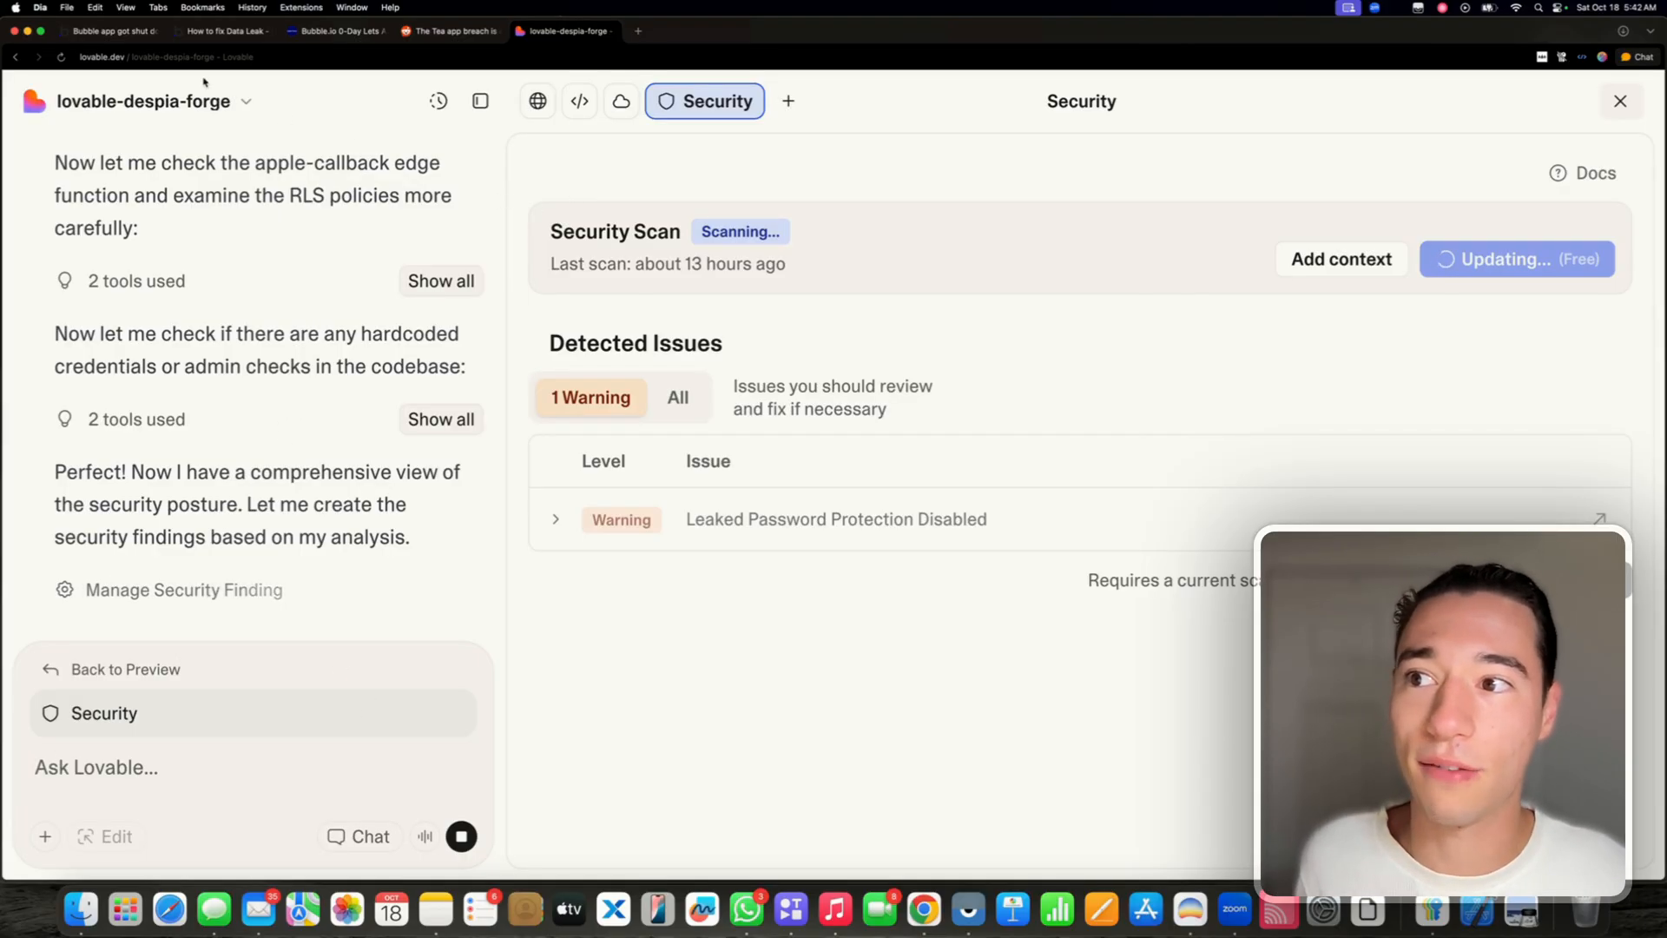
pyautogui.moveTo(114, 30)
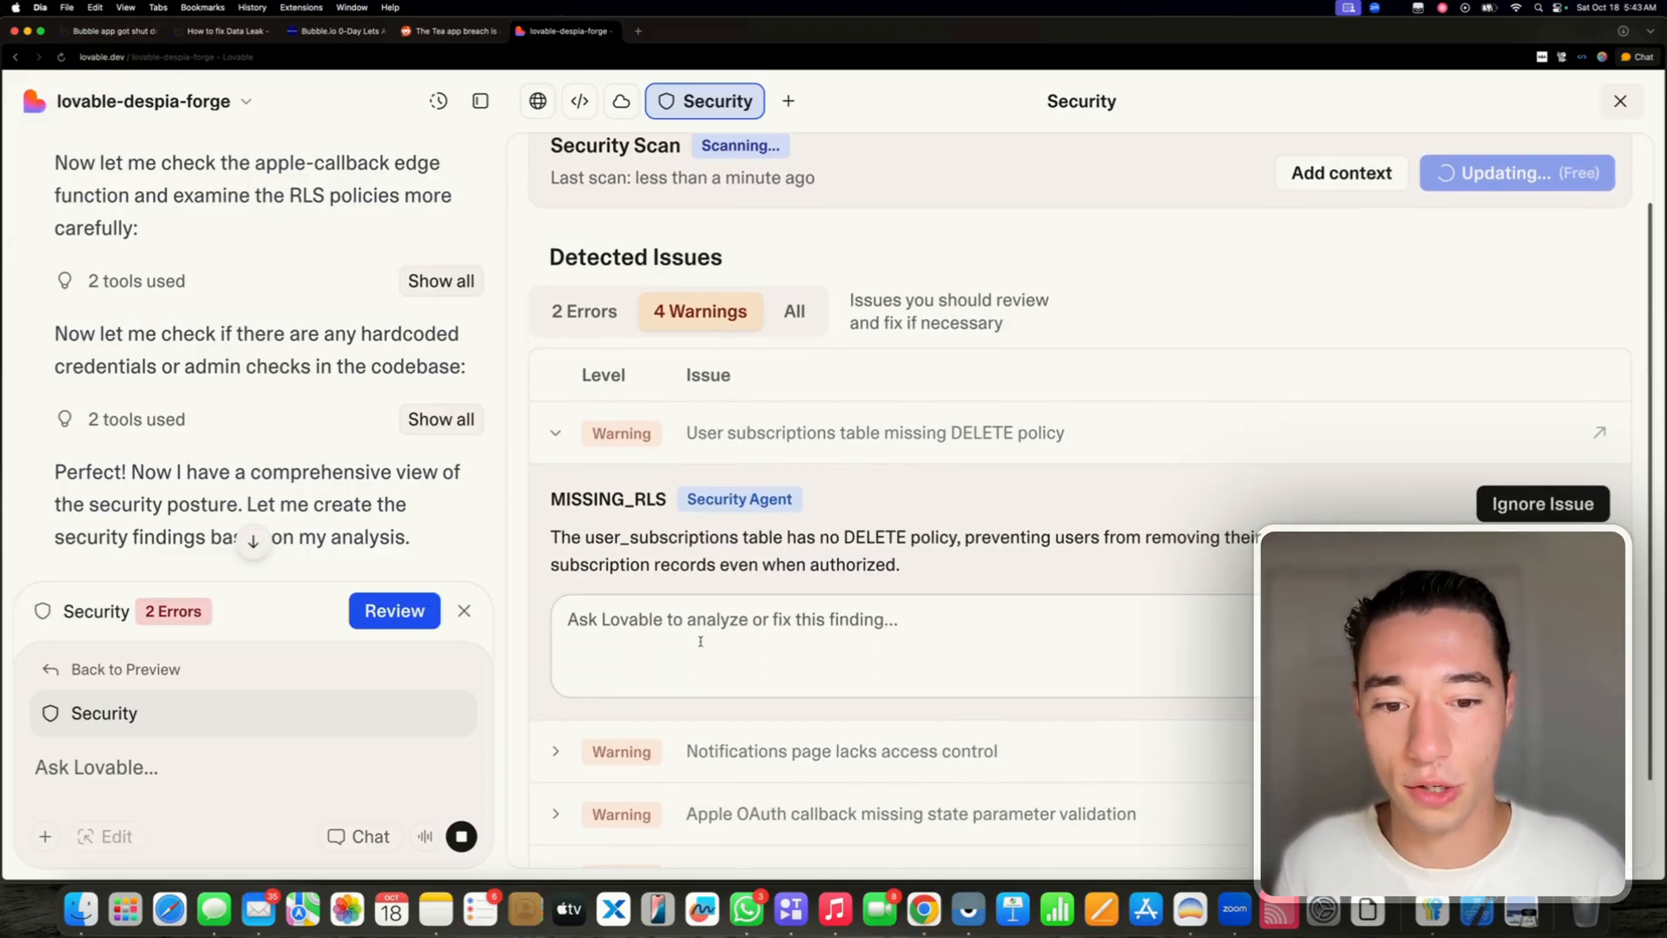
# - Review the findings, expanding the Apple OAuth callback warning beside the DELETE policy fix request
pyautogui.click(850, 646)
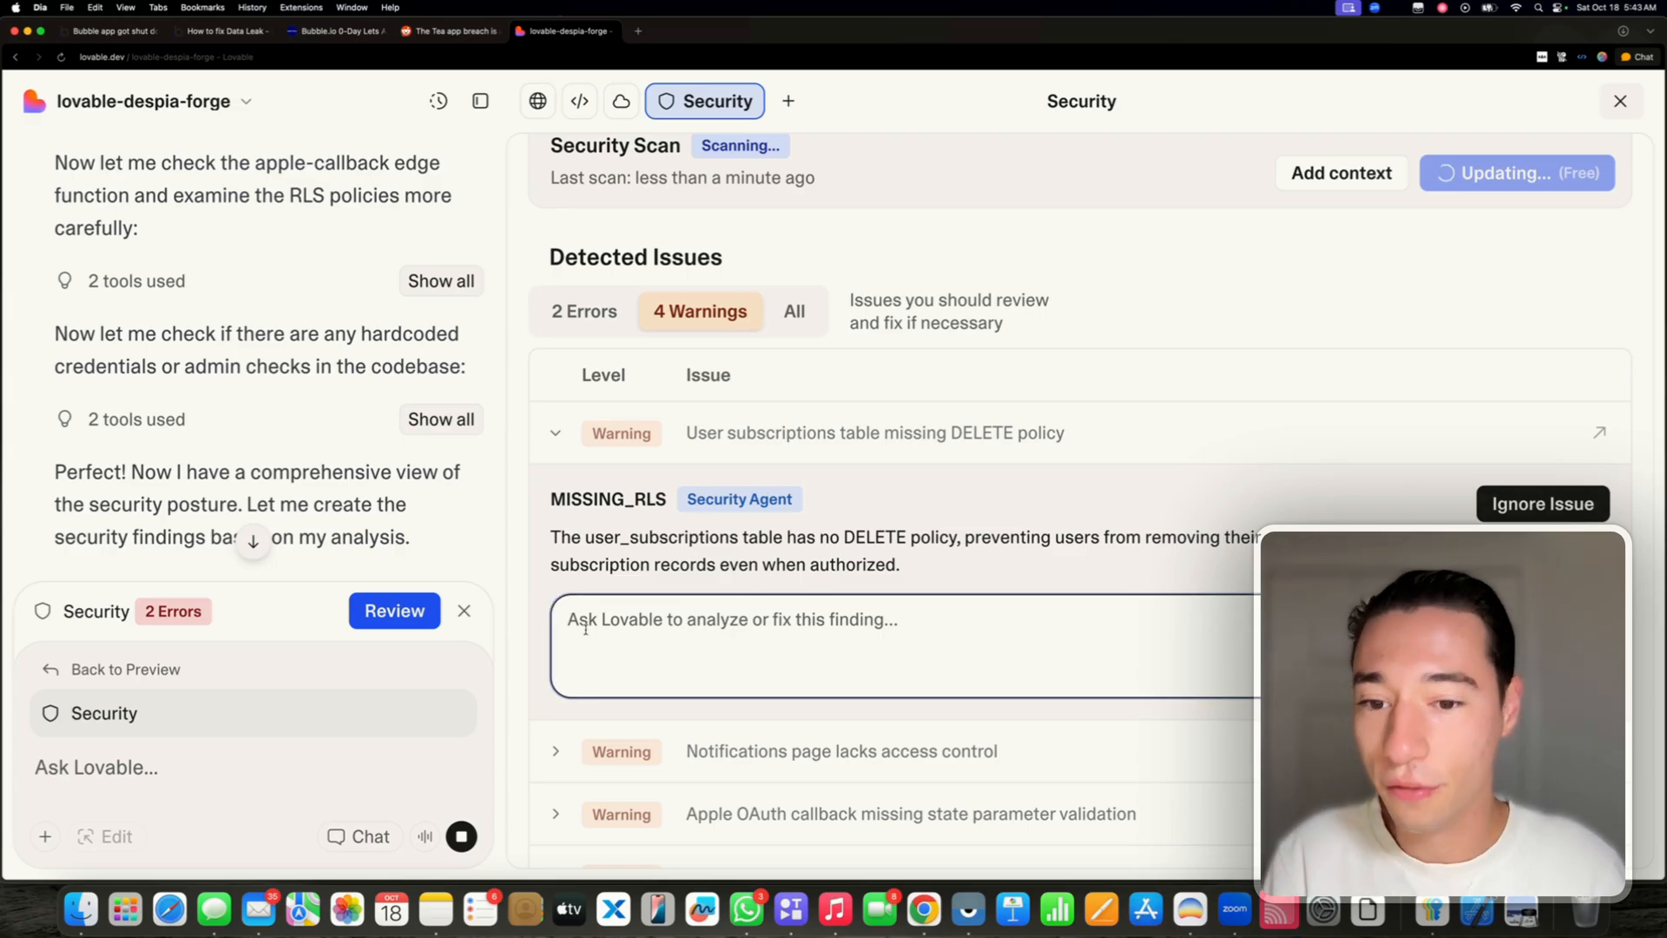
pyautogui.scroll(-3)
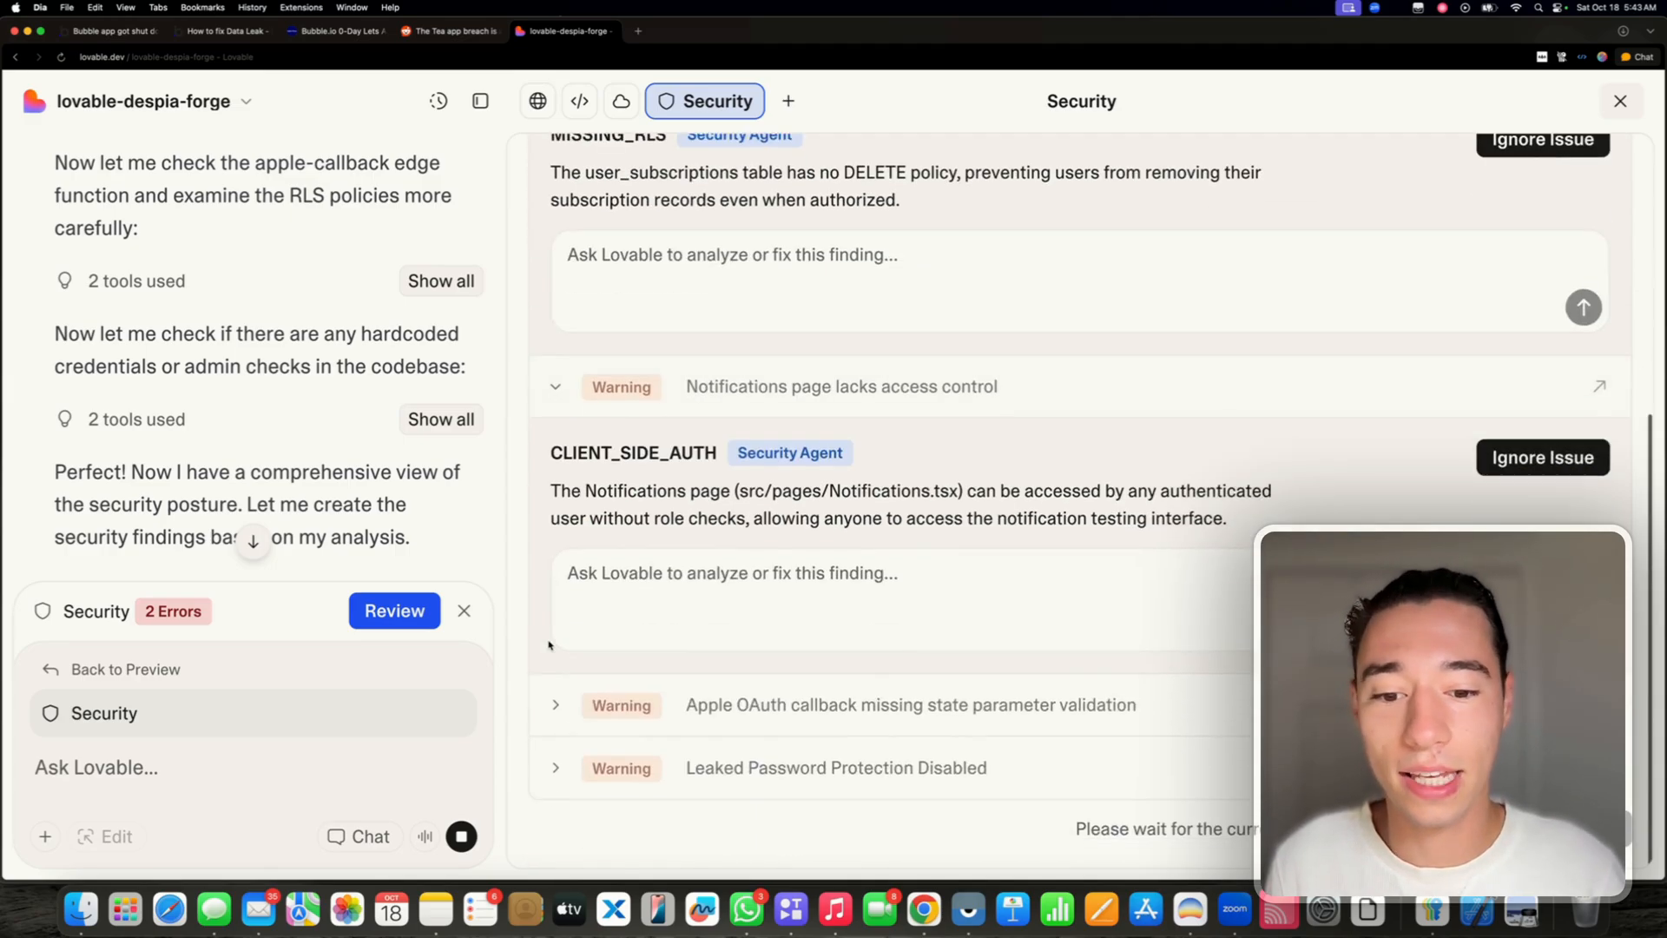
pyautogui.click(554, 705)
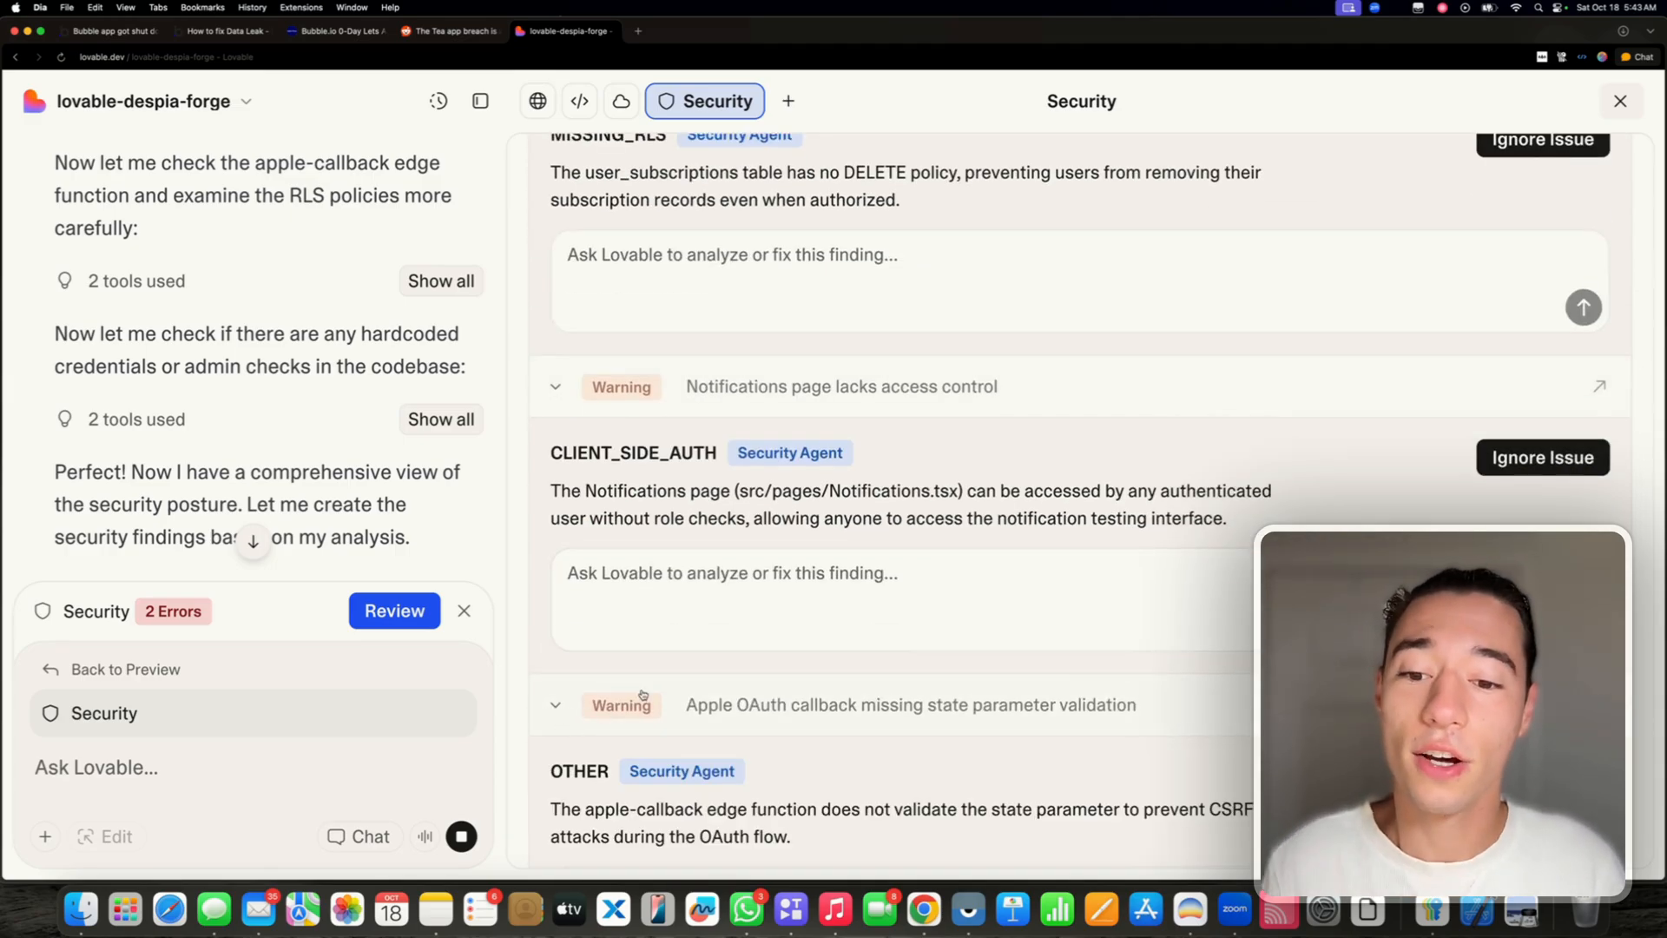
pyautogui.scroll(-3)
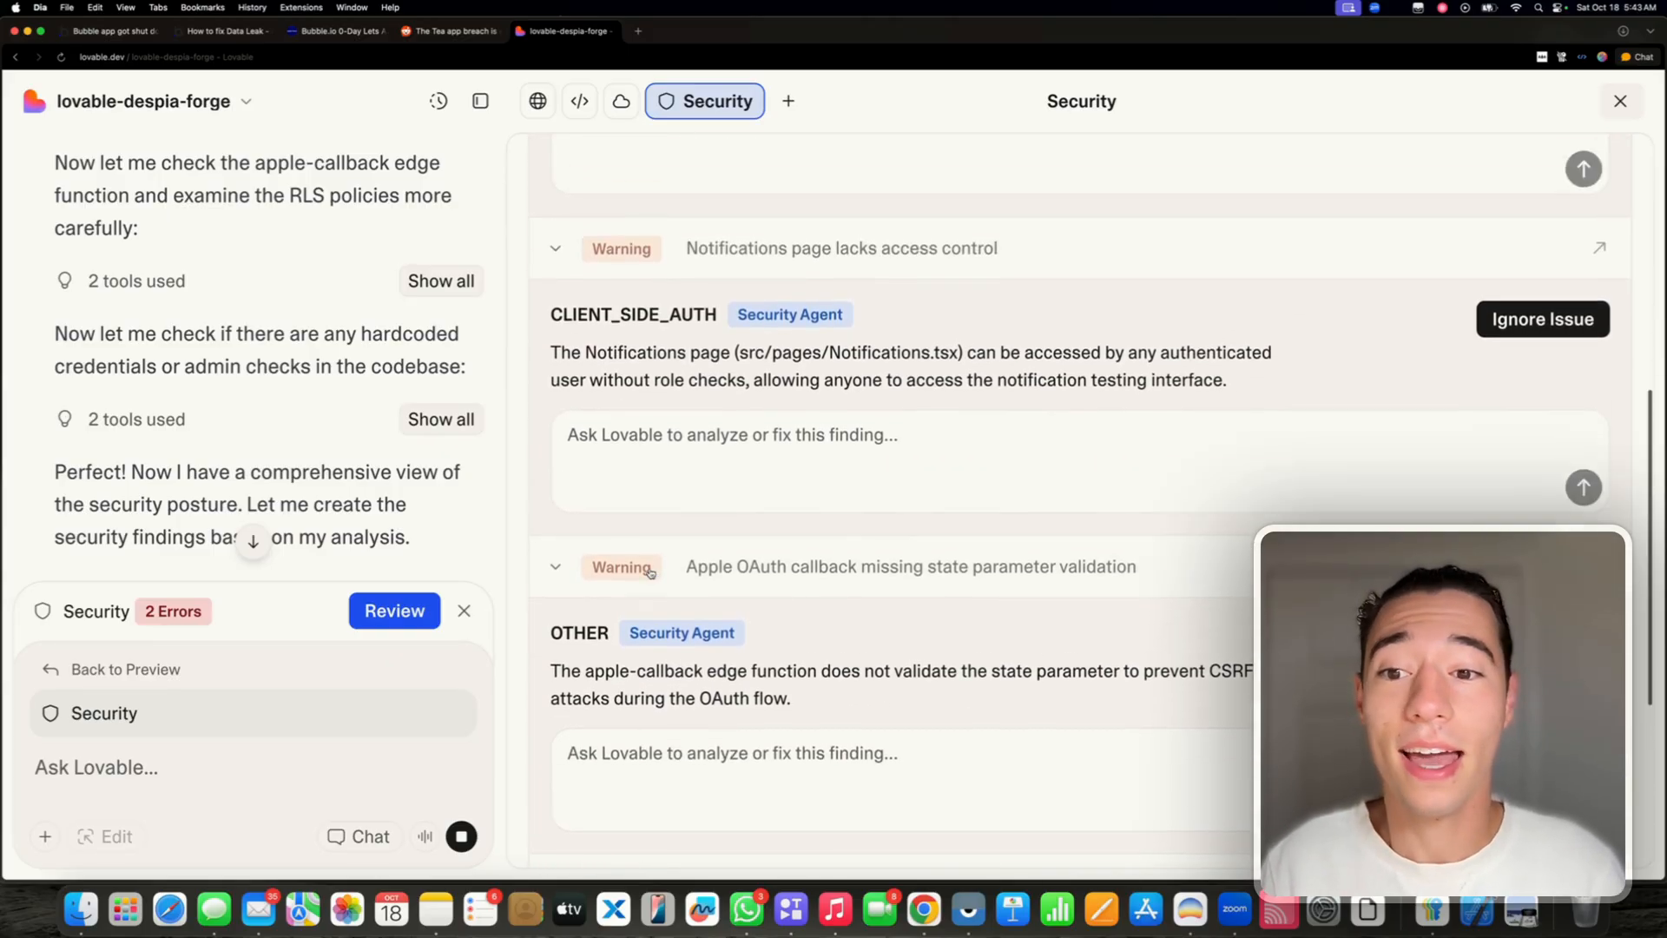
pyautogui.scroll(3)
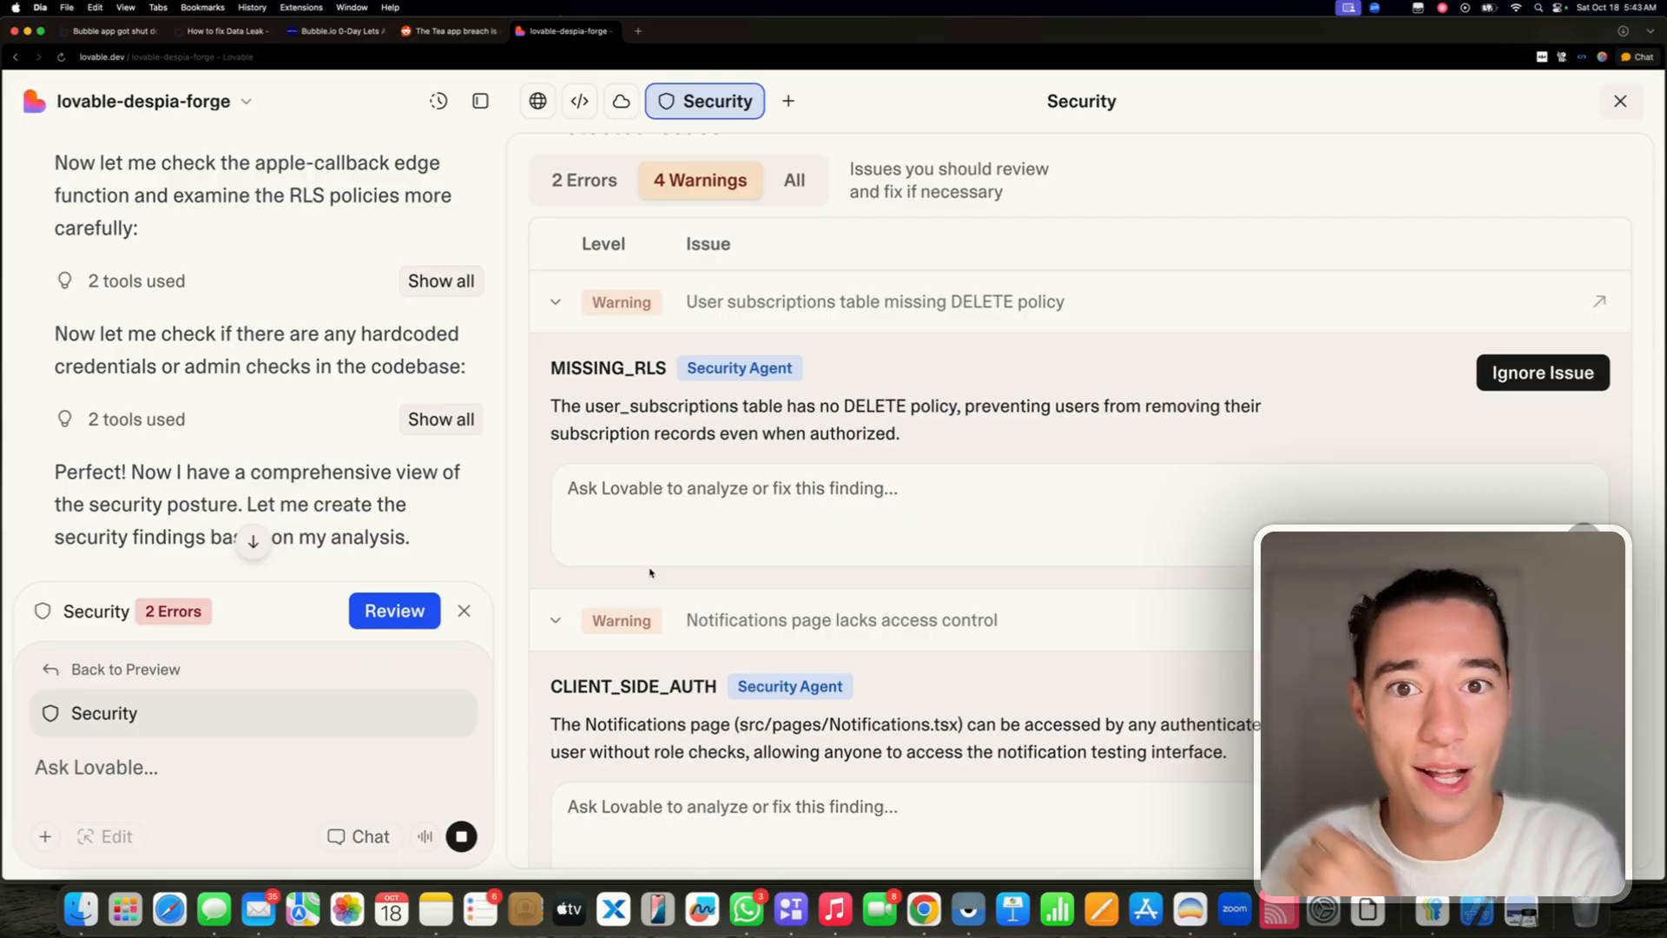
pyautogui.scroll(3)
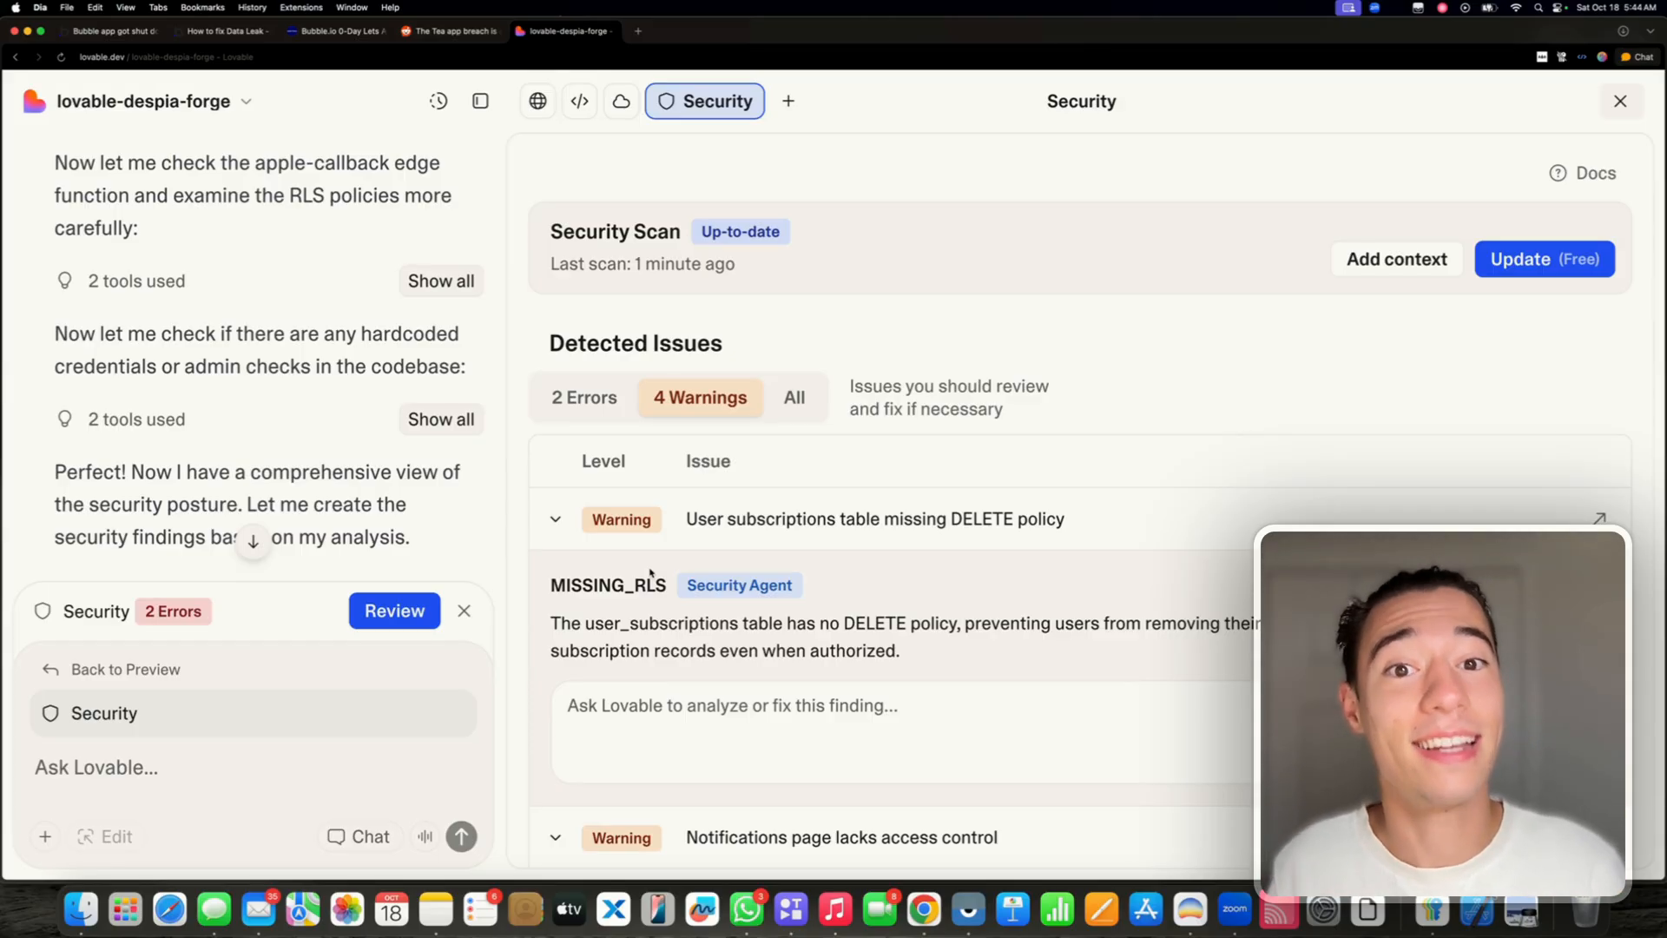
pyautogui.moveTo(795, 172)
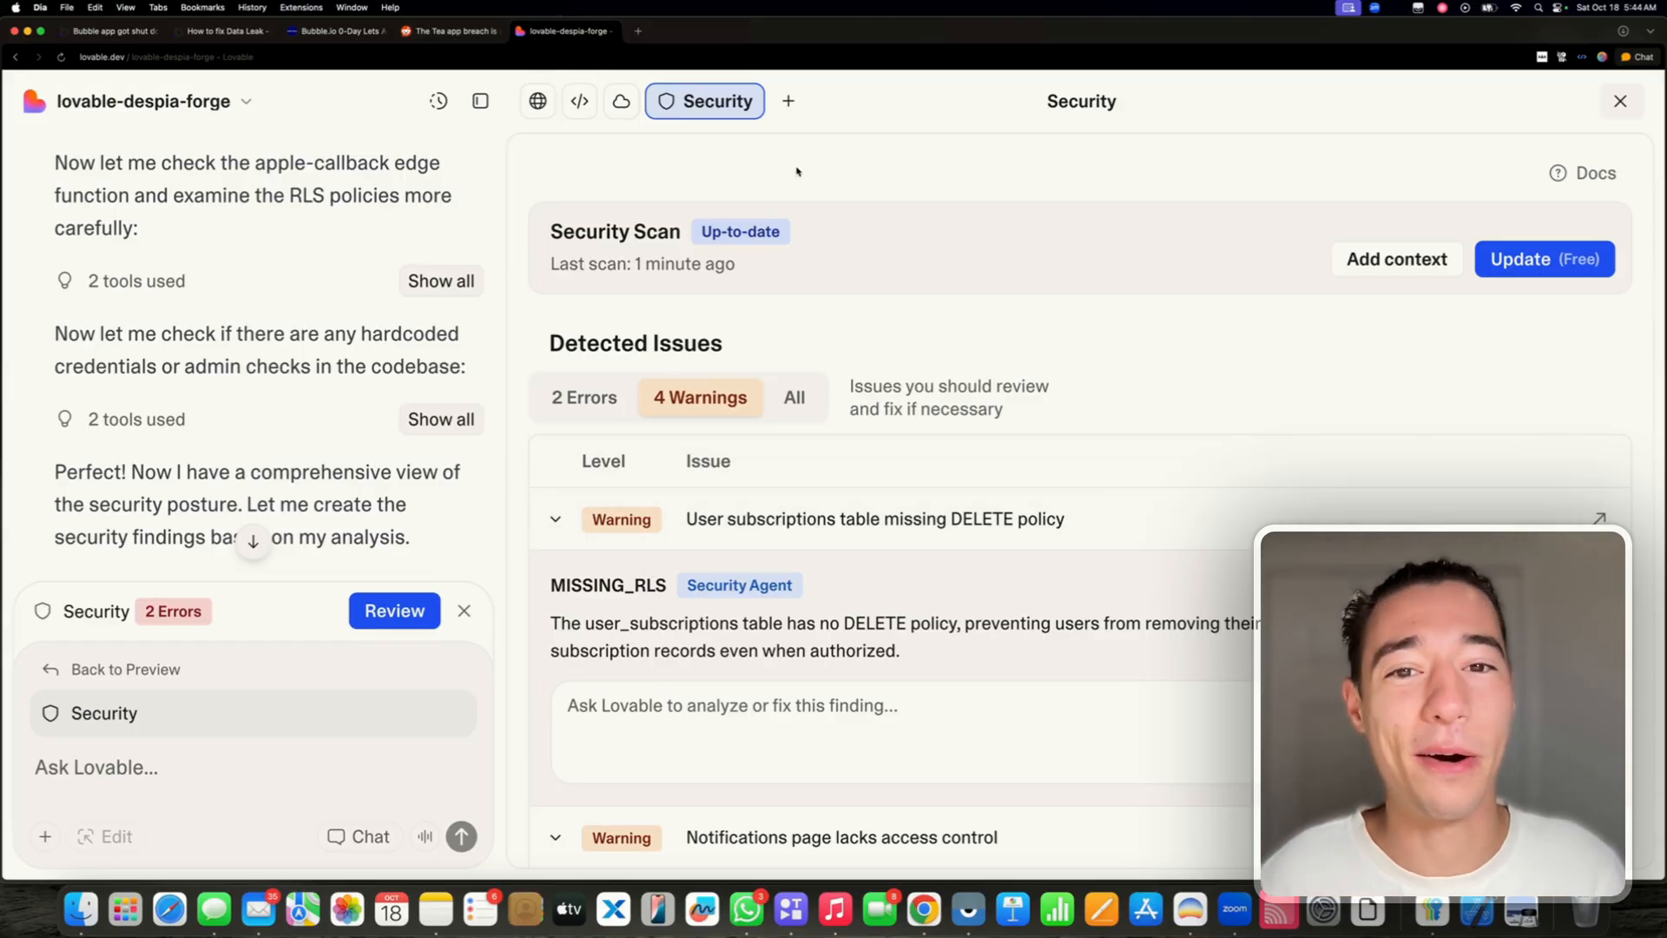